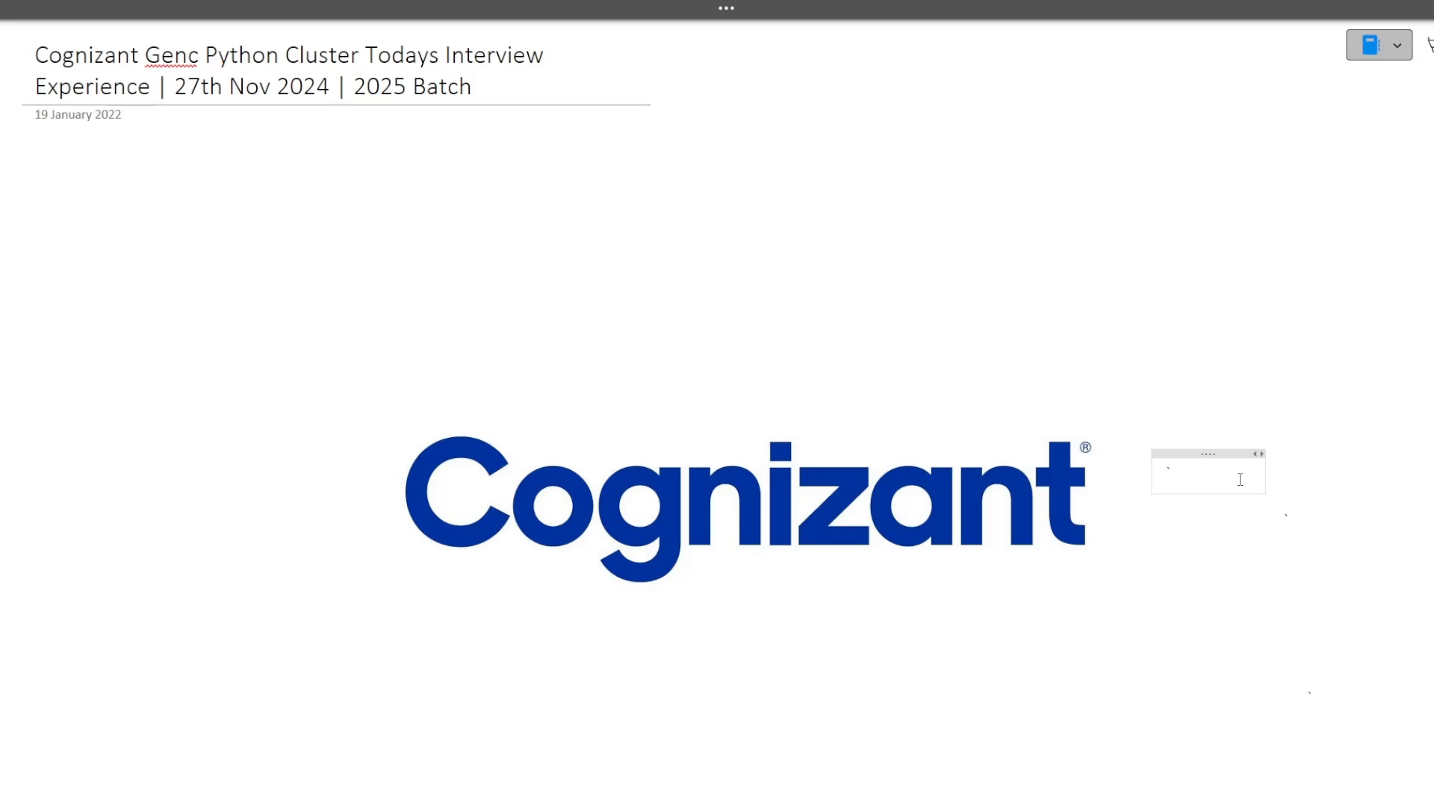
- Switch from OneNote to the Chrome window showing the Code Bashers YouTube channel
key(alt+tab)
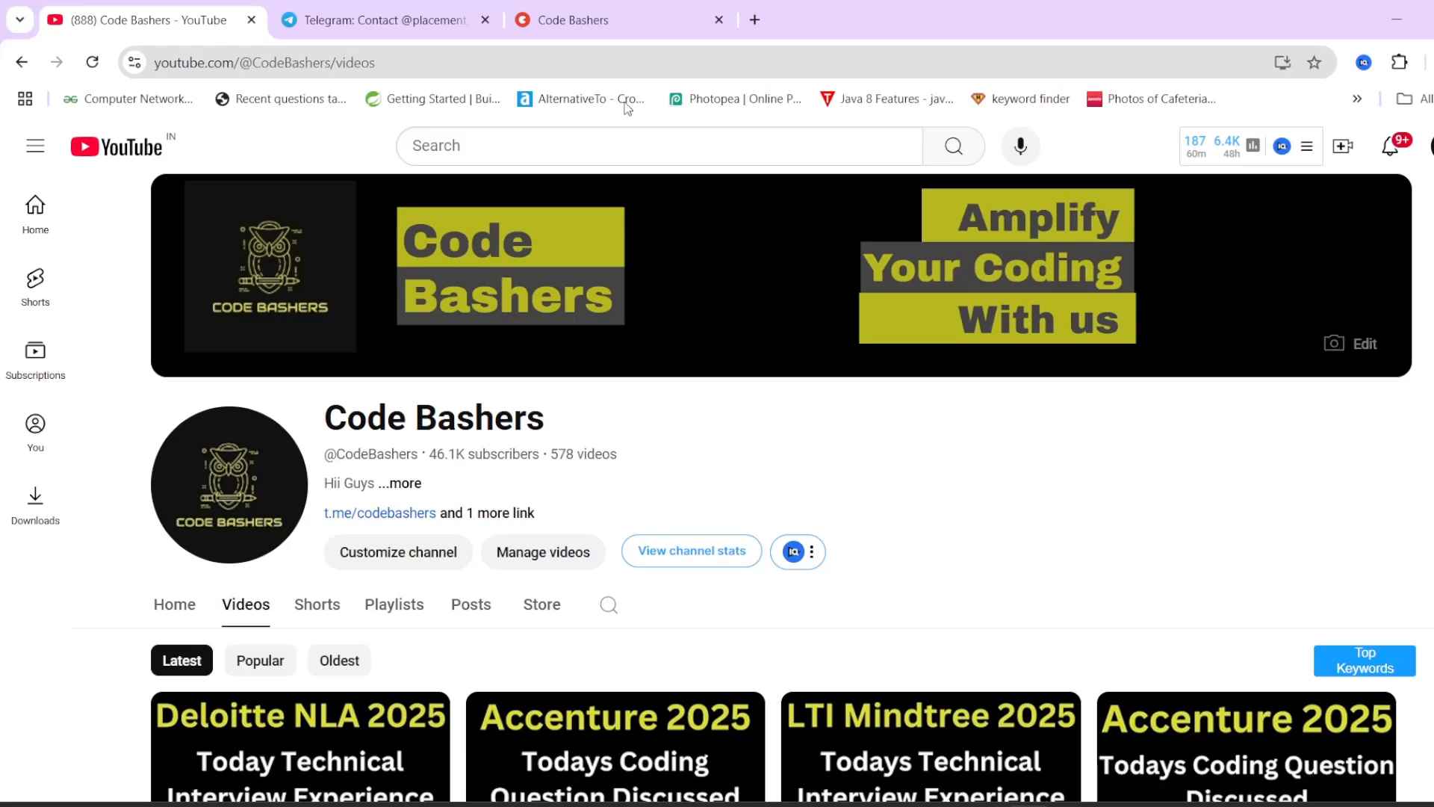
- Switch back to the OneNote window showing the 'About the project' heading
click(386, 19)
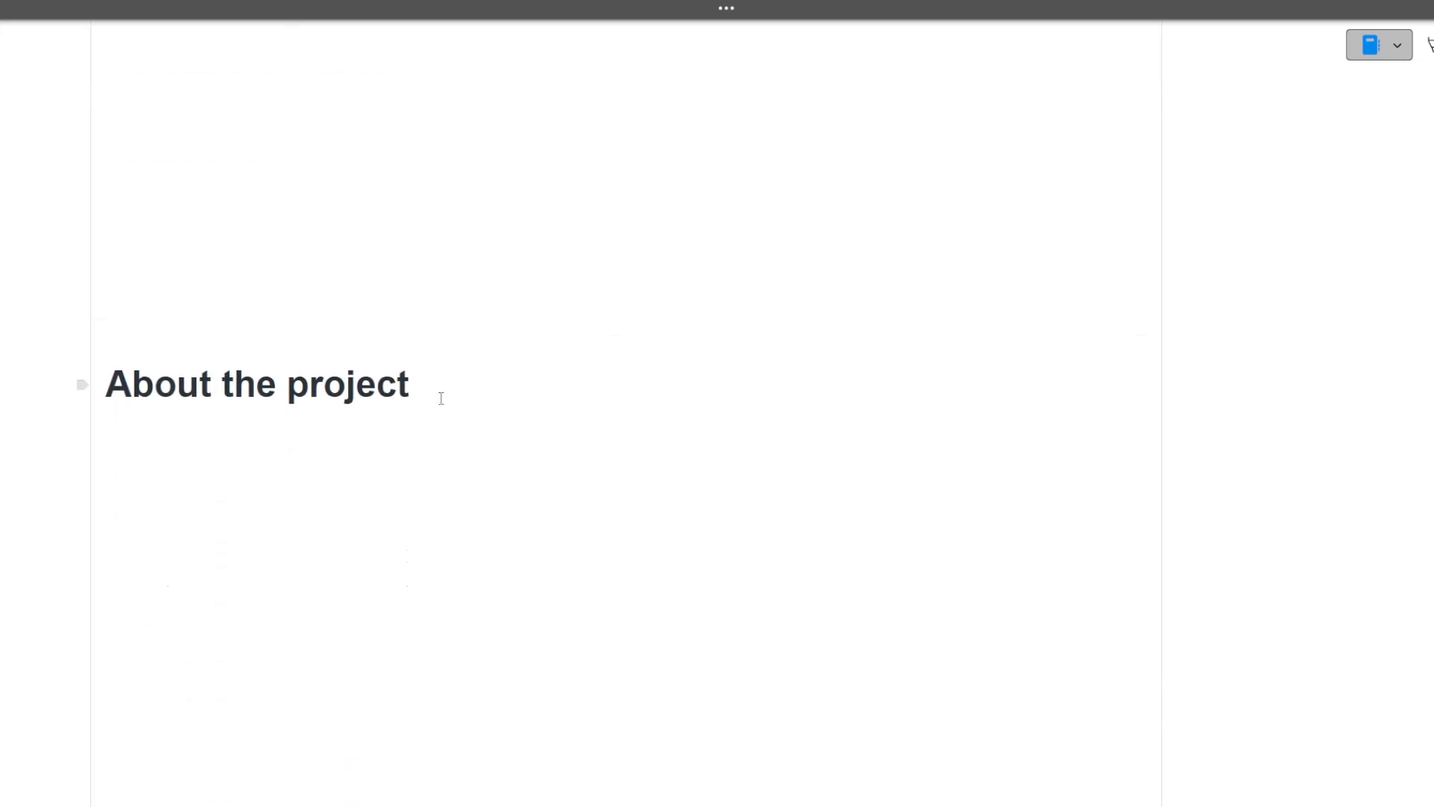
- Scroll the notes past the Java remove-duplicates code to the Sub-Queries (MySQL) snippet
click(409, 384)
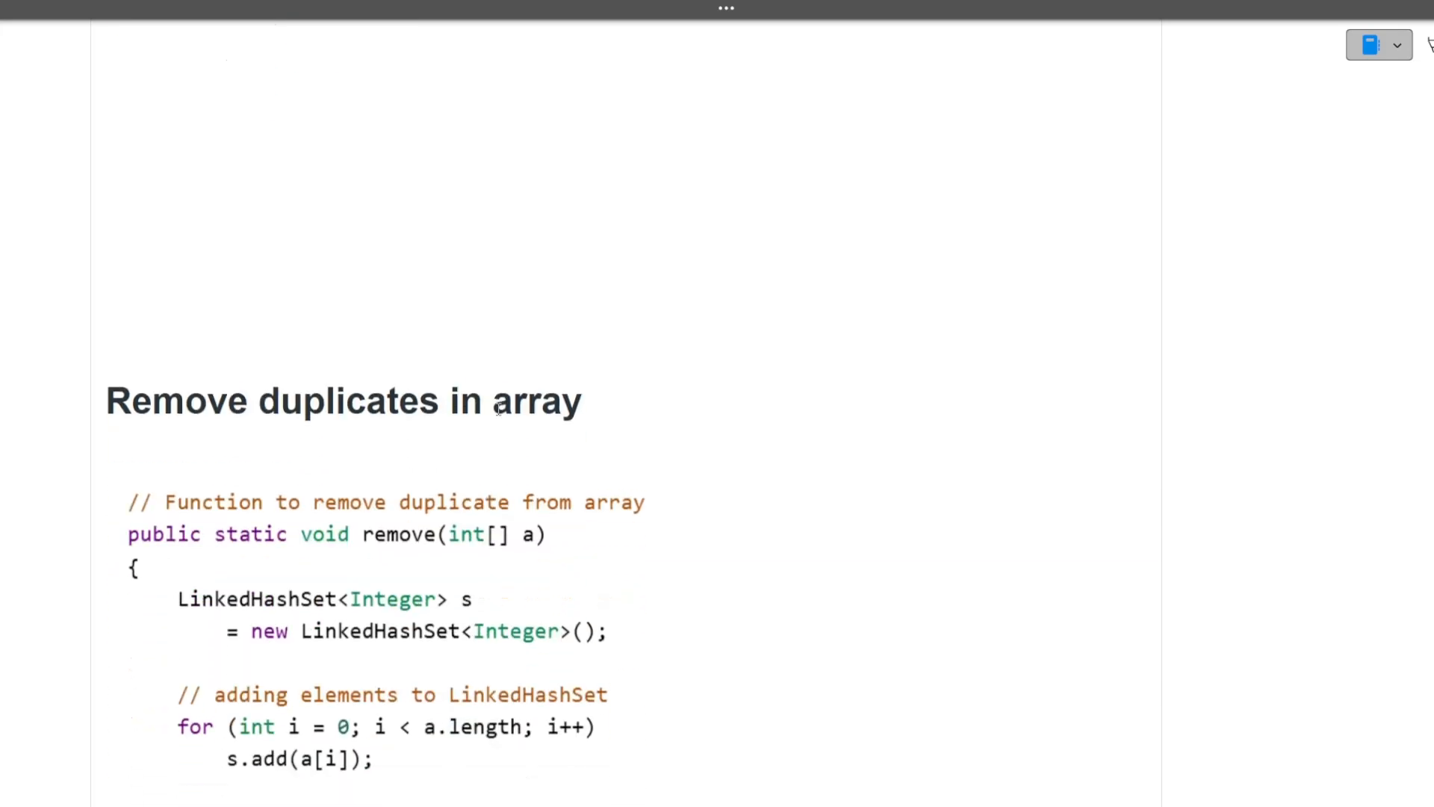
scroll(down, 3)
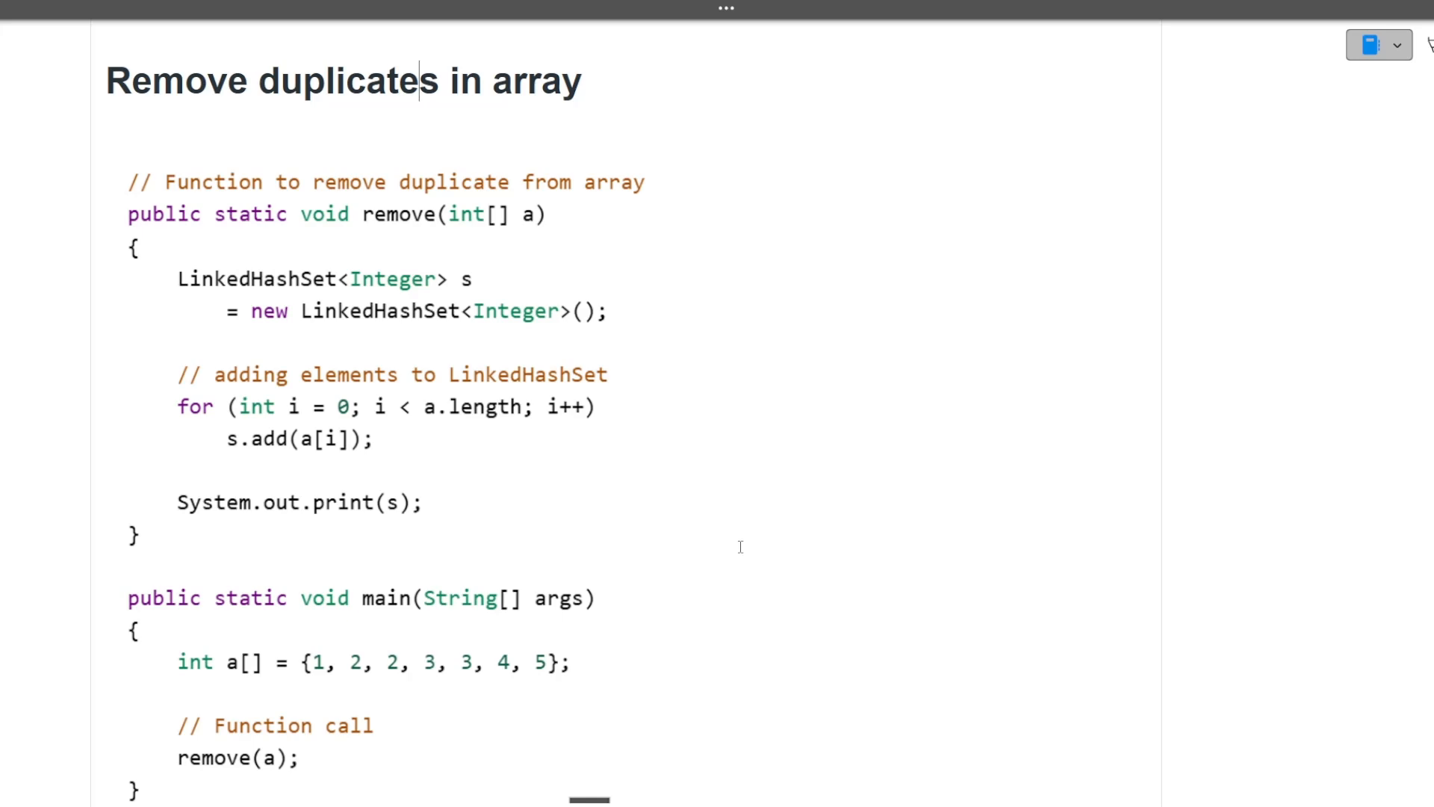
scroll(down, 3)
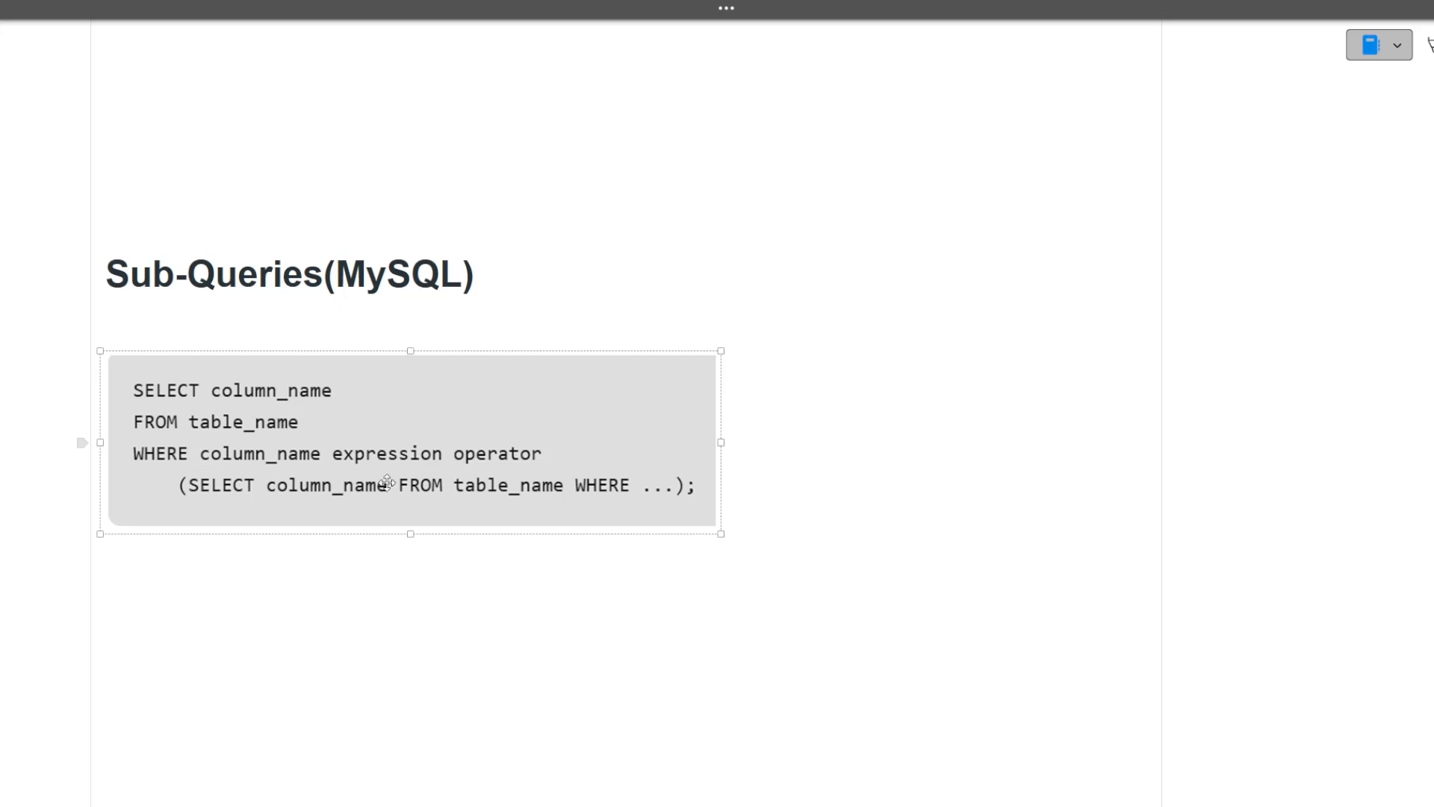
mouse_move(729, 495)
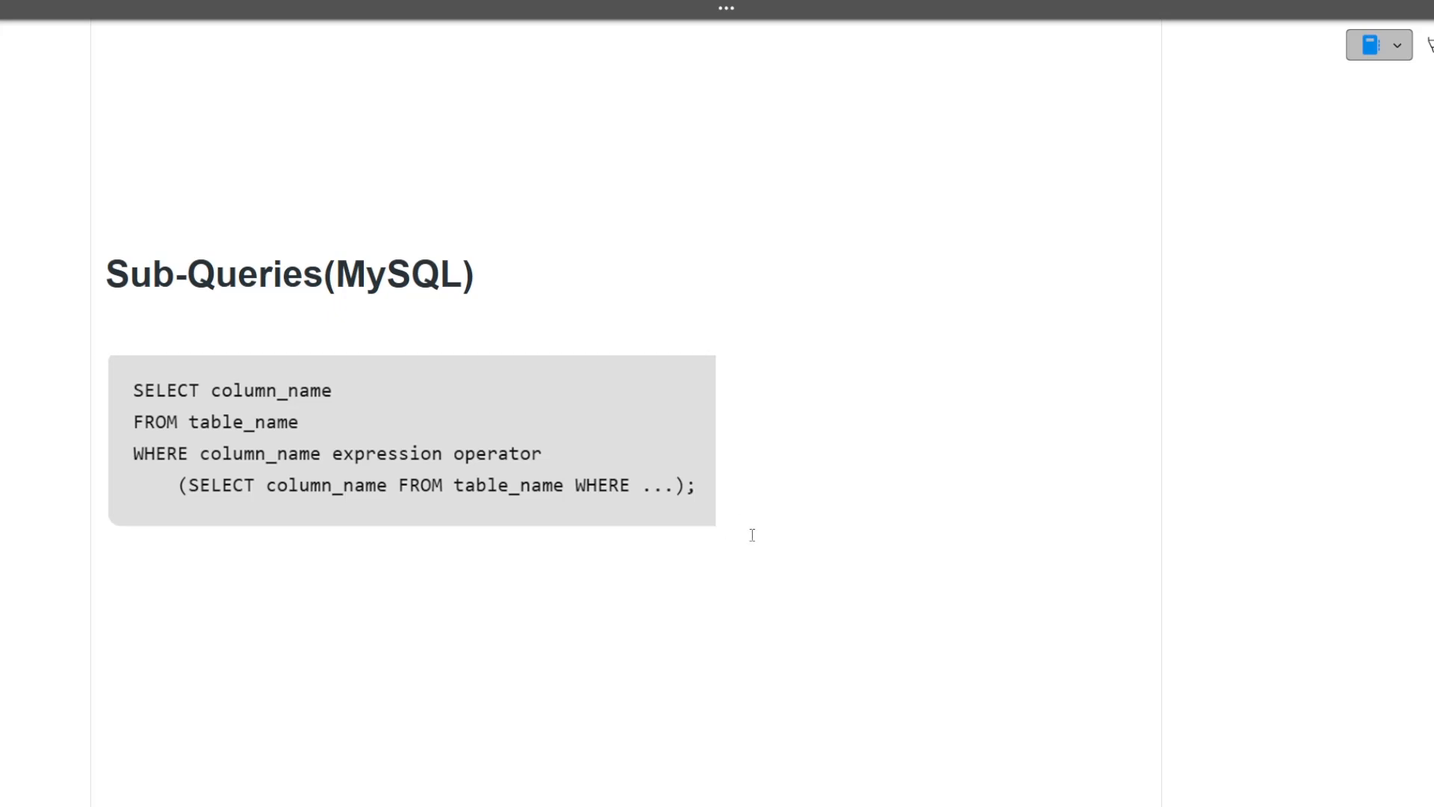
- Scroll the notes down to the DDL vs DML comparison table
scroll(down, 3)
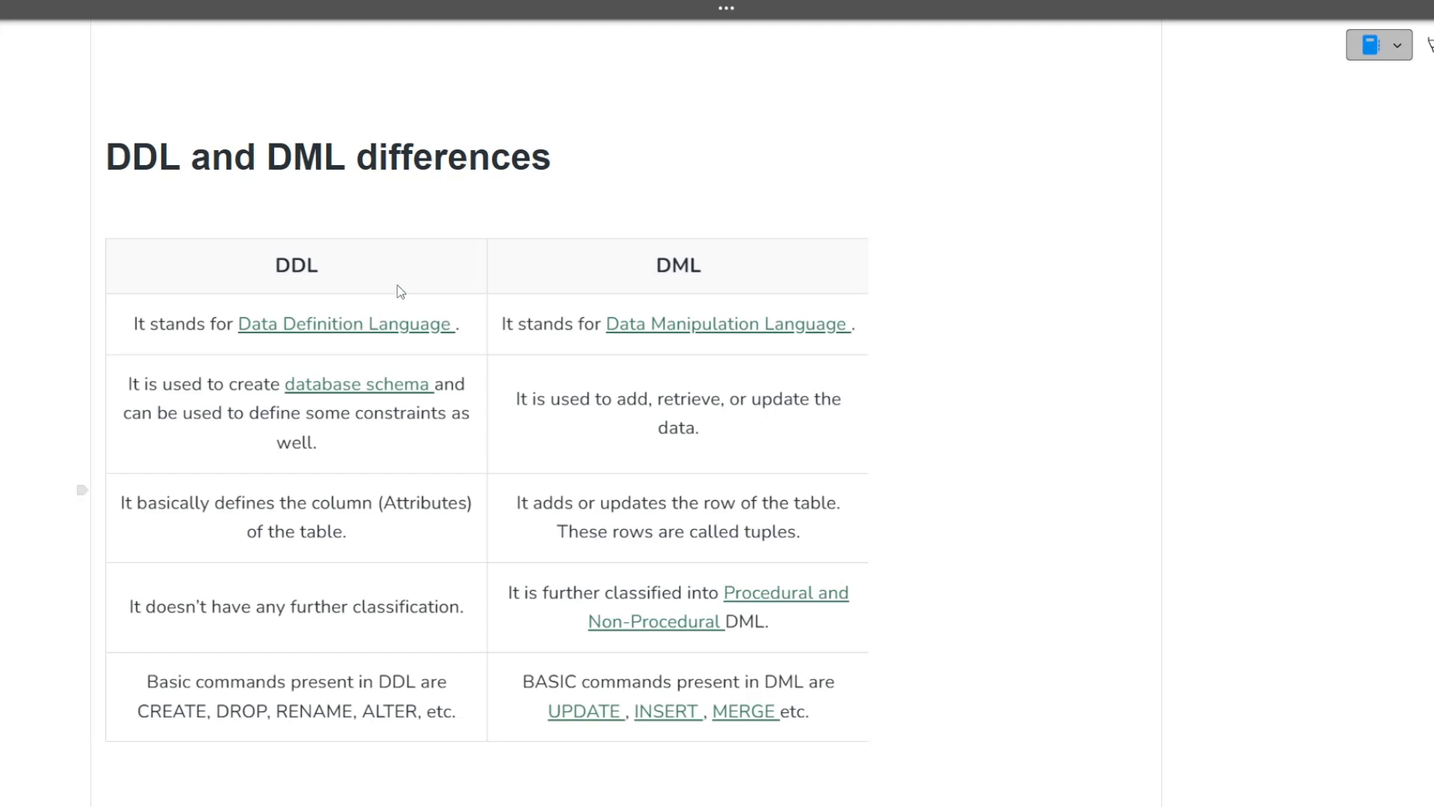
mouse_move(363, 284)
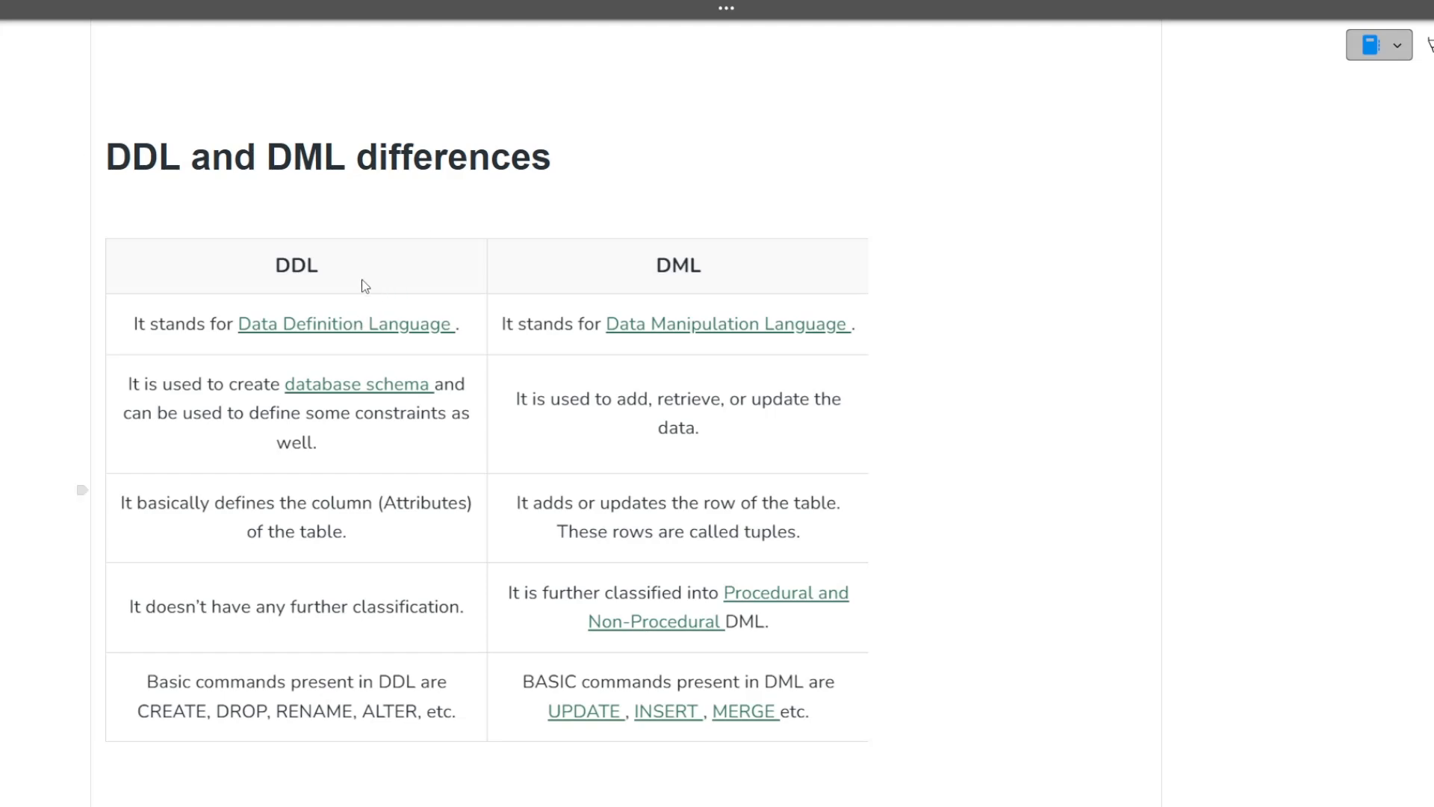
mouse_move(650, 357)
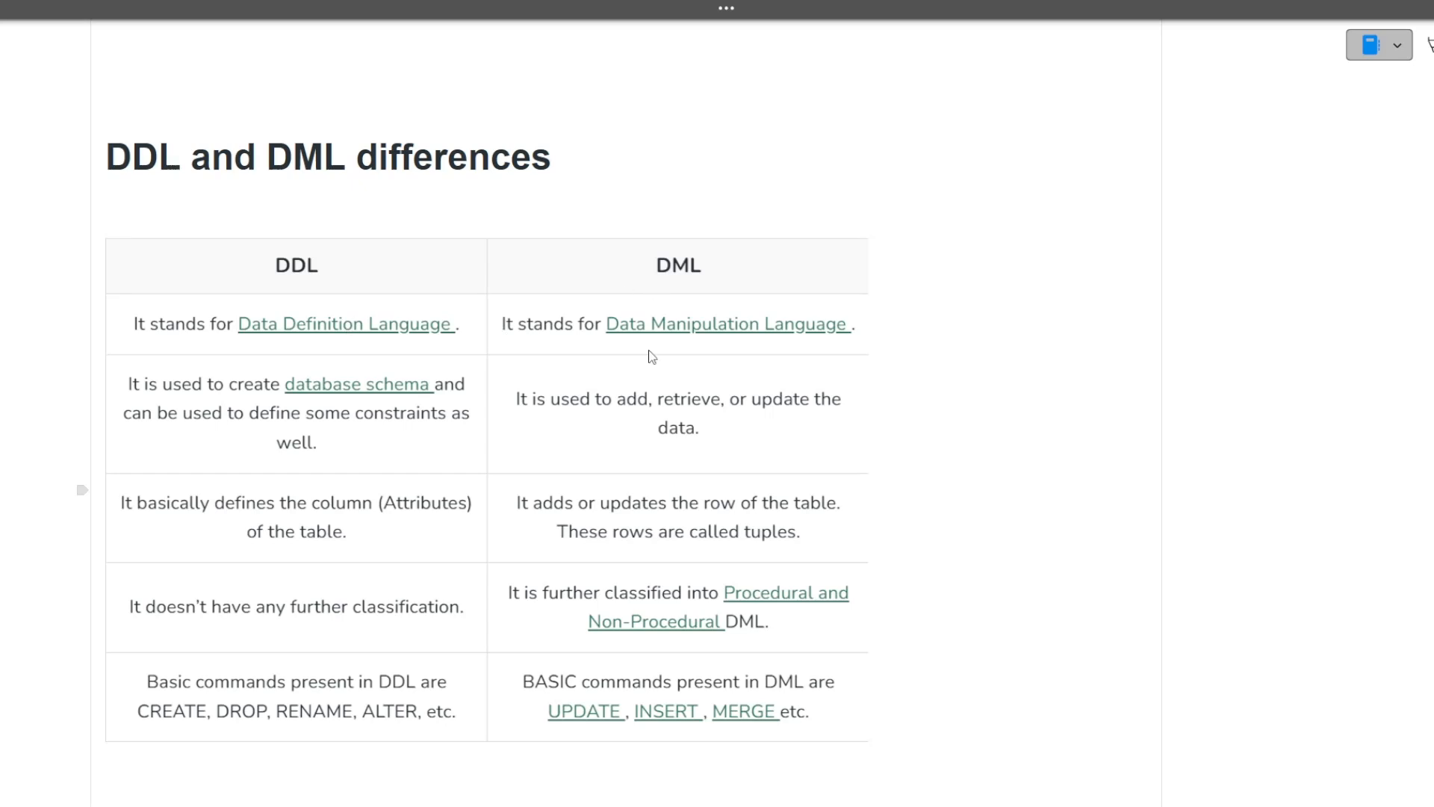
mouse_move(779, 352)
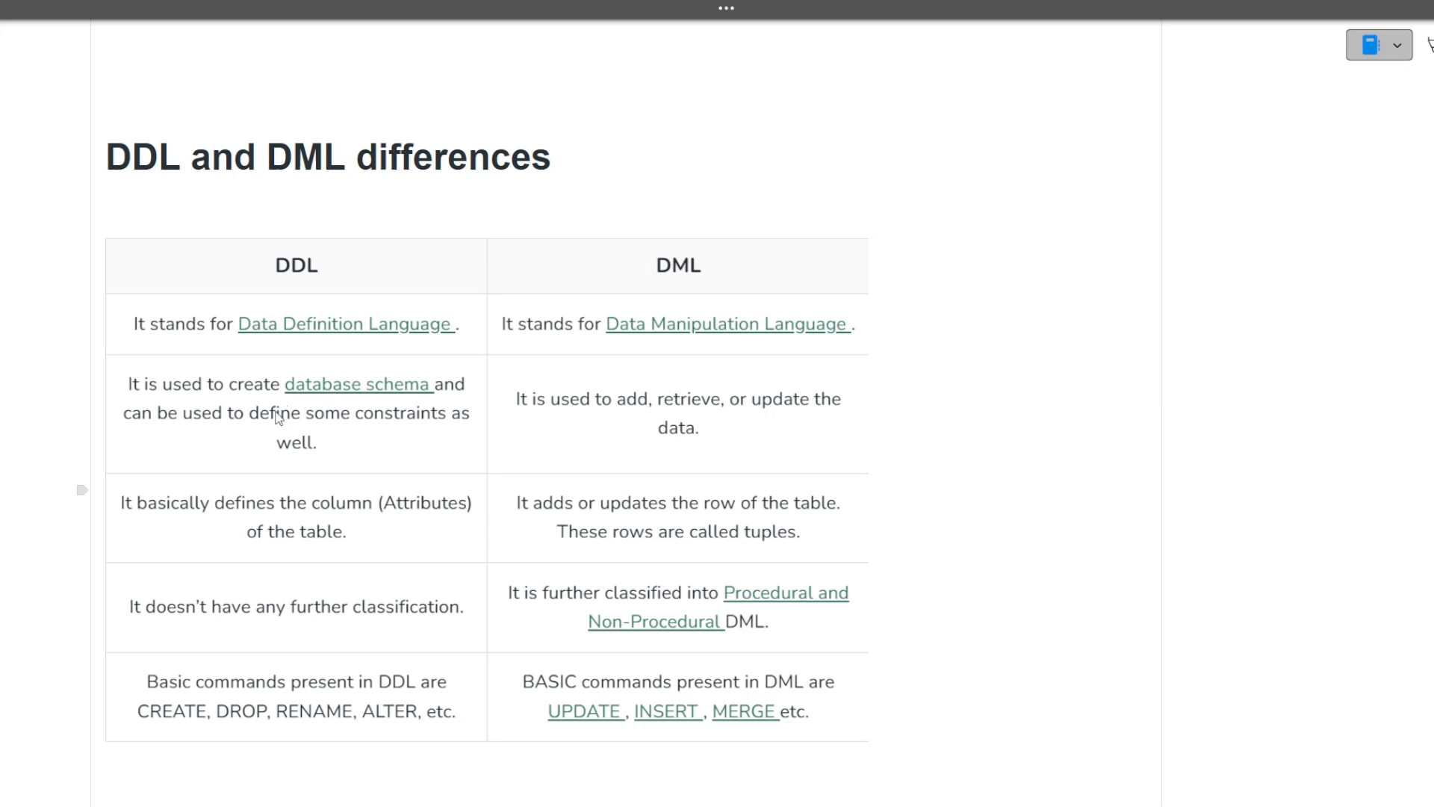
mouse_move(304, 417)
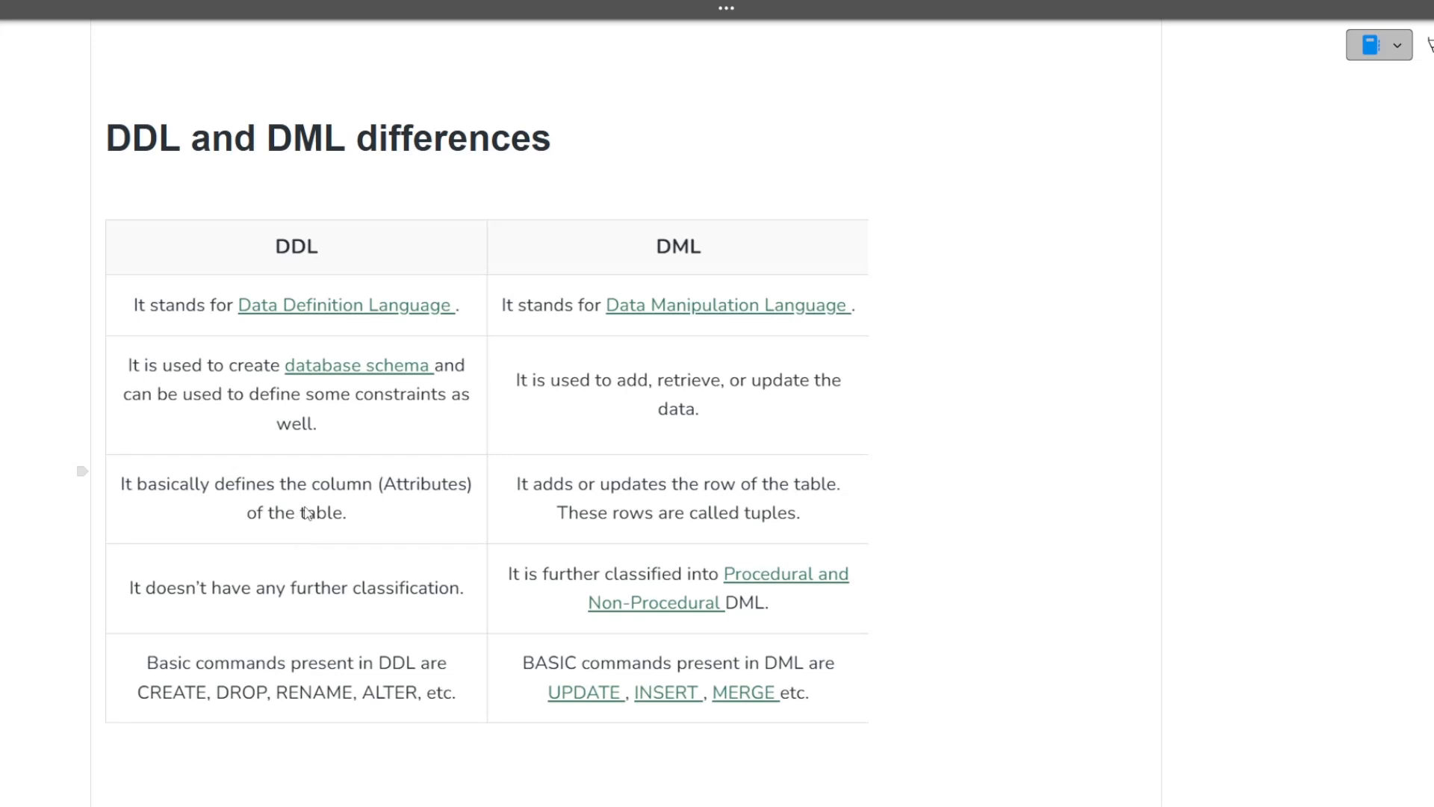
mouse_move(302, 685)
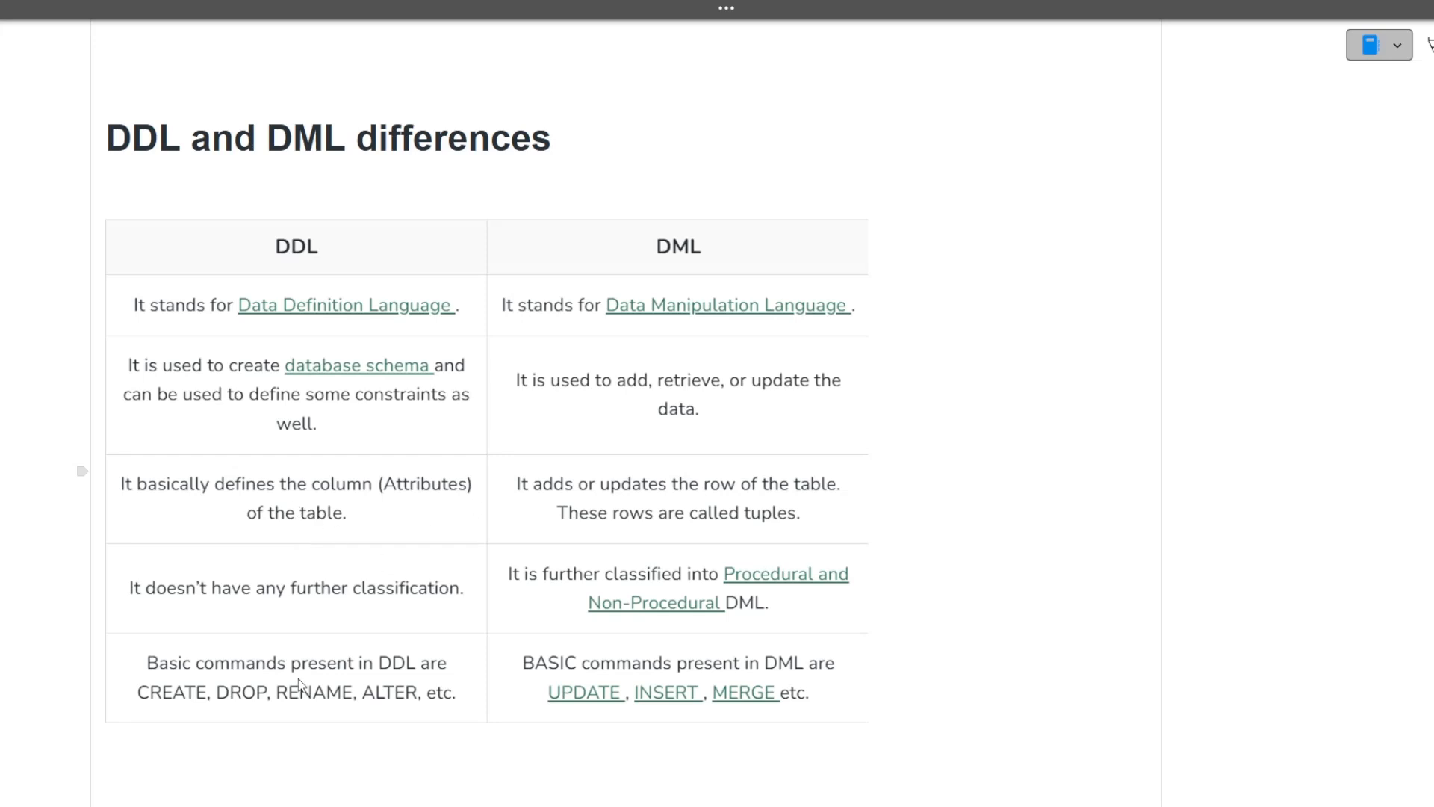
mouse_move(408, 718)
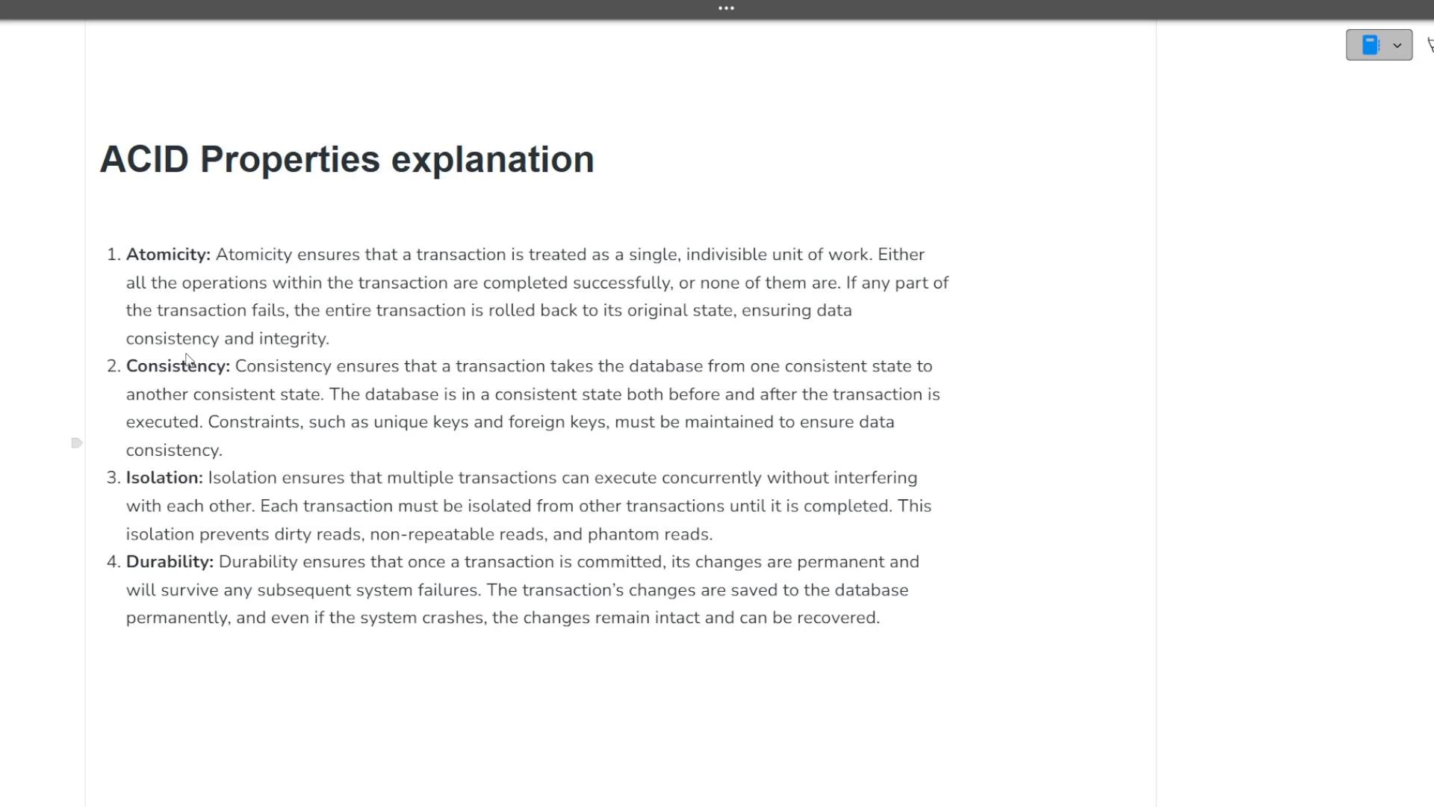
mouse_move(171, 519)
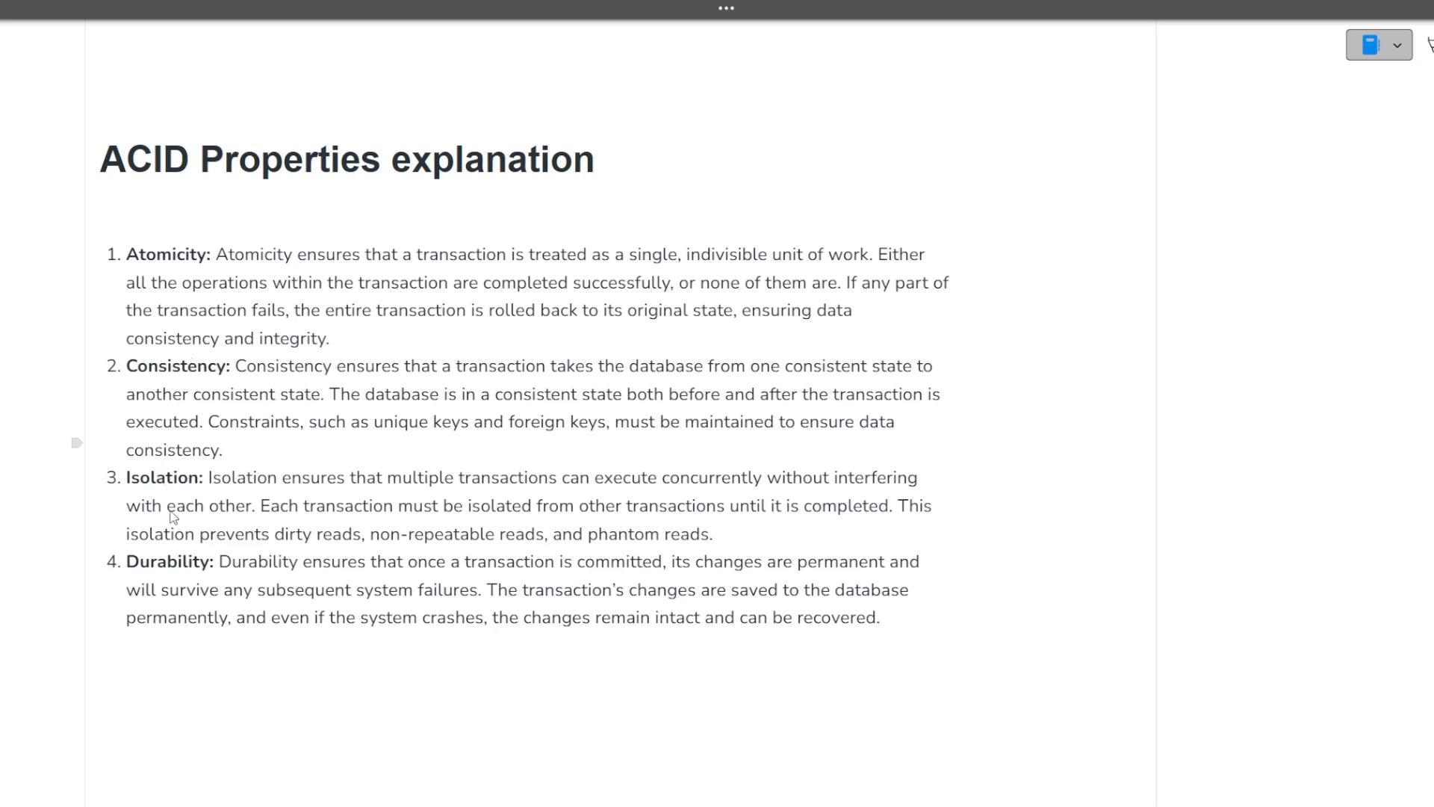
mouse_move(189, 570)
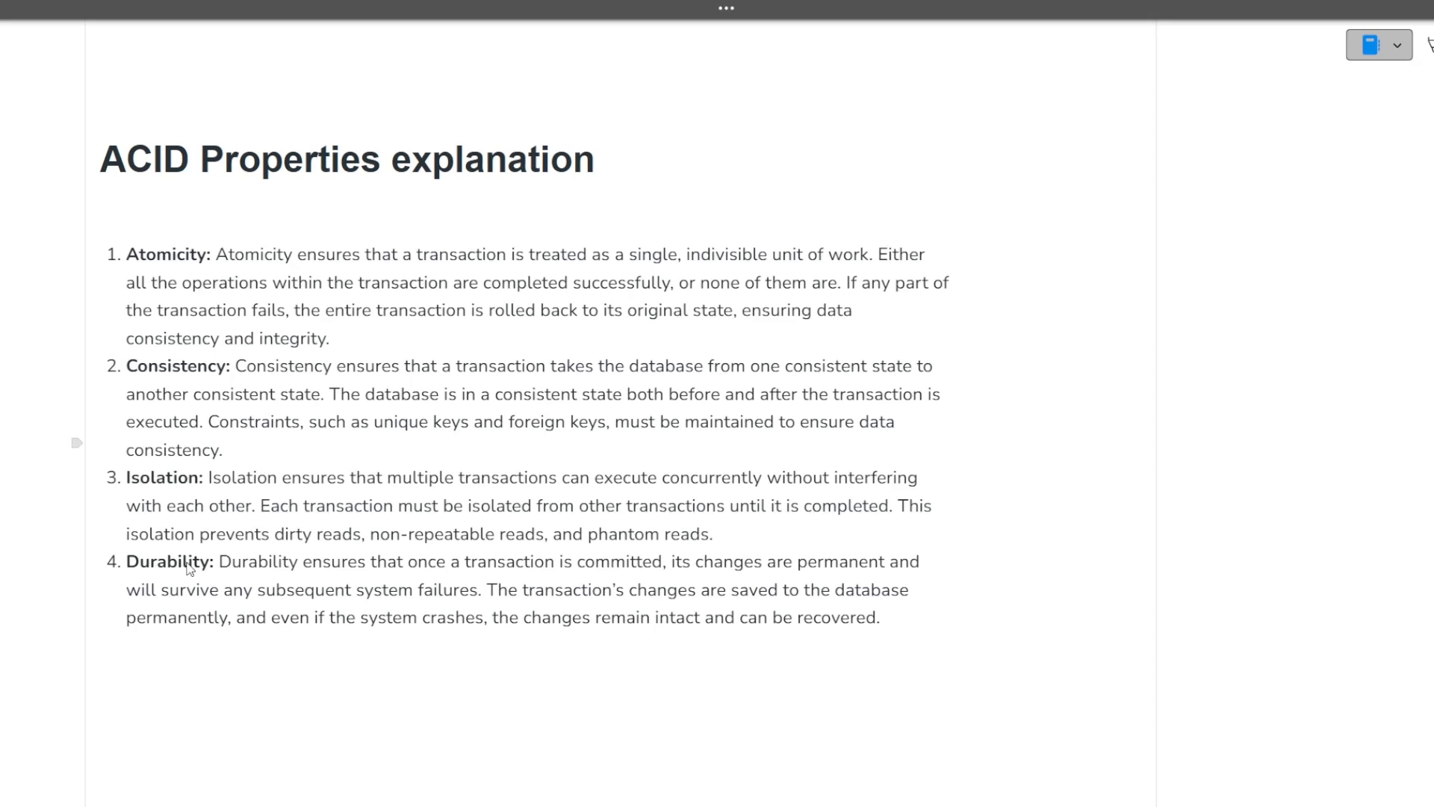
mouse_move(284, 568)
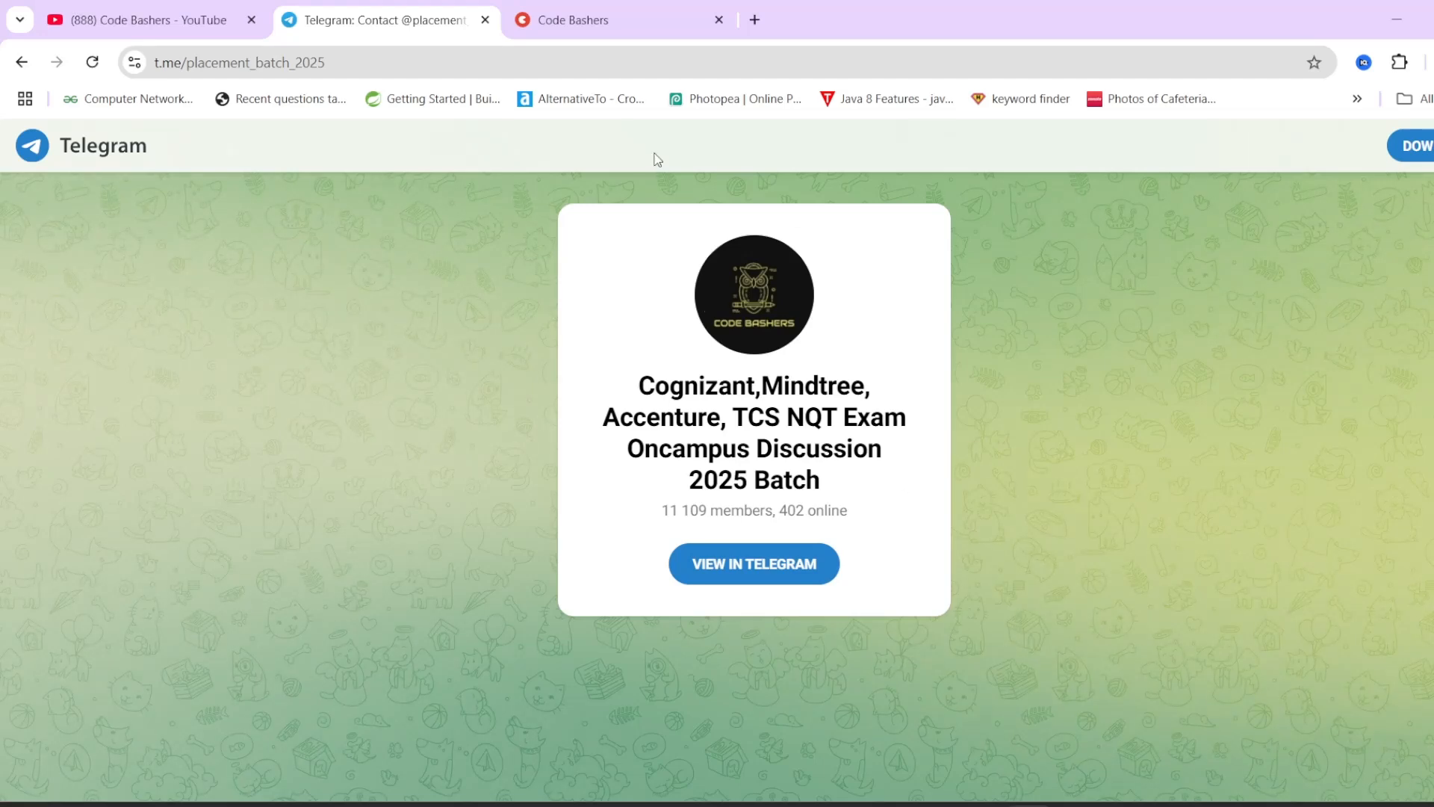
- Bring up the Important Interview IT Subject Notes product page on the Code Bashers topmate store
click(608, 20)
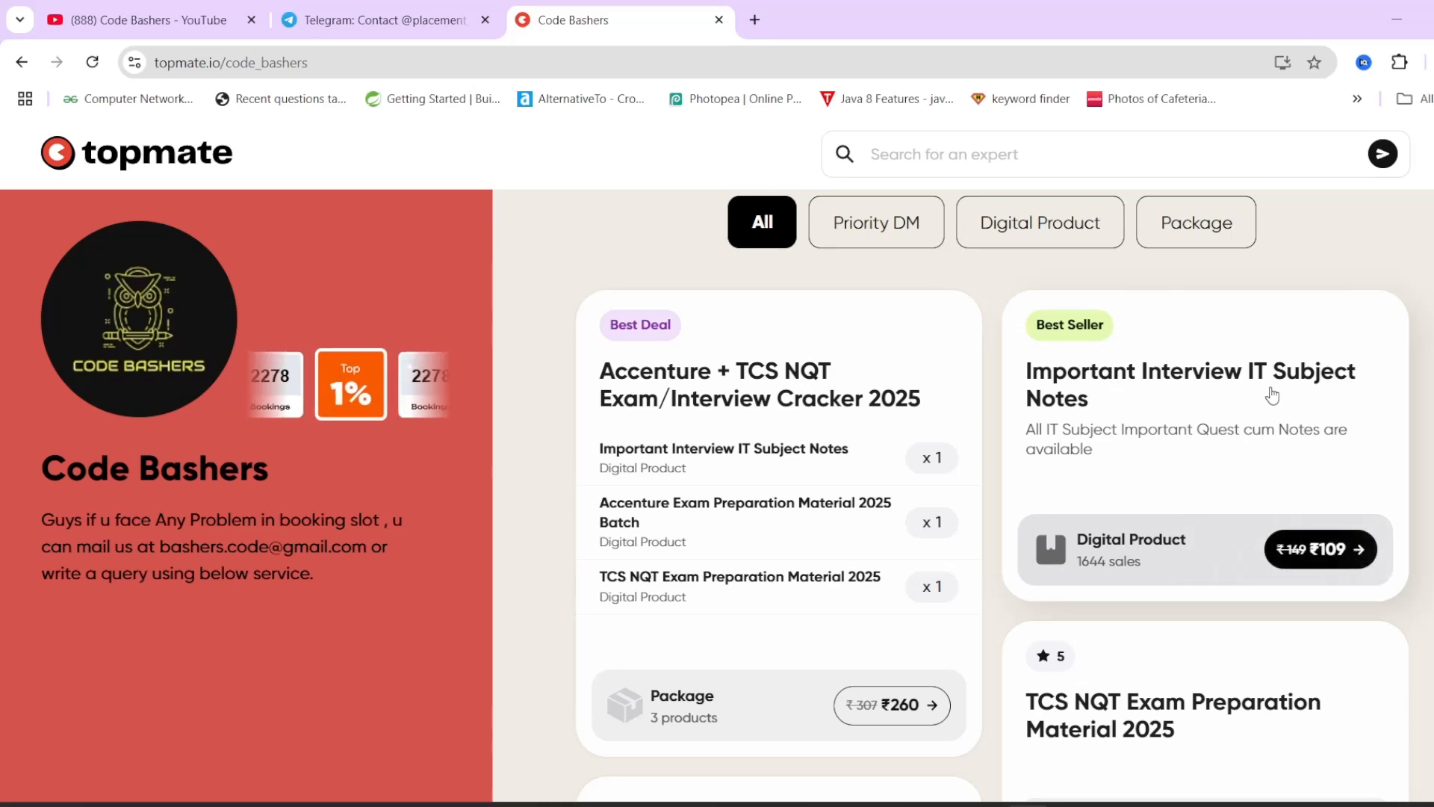
click(1190, 384)
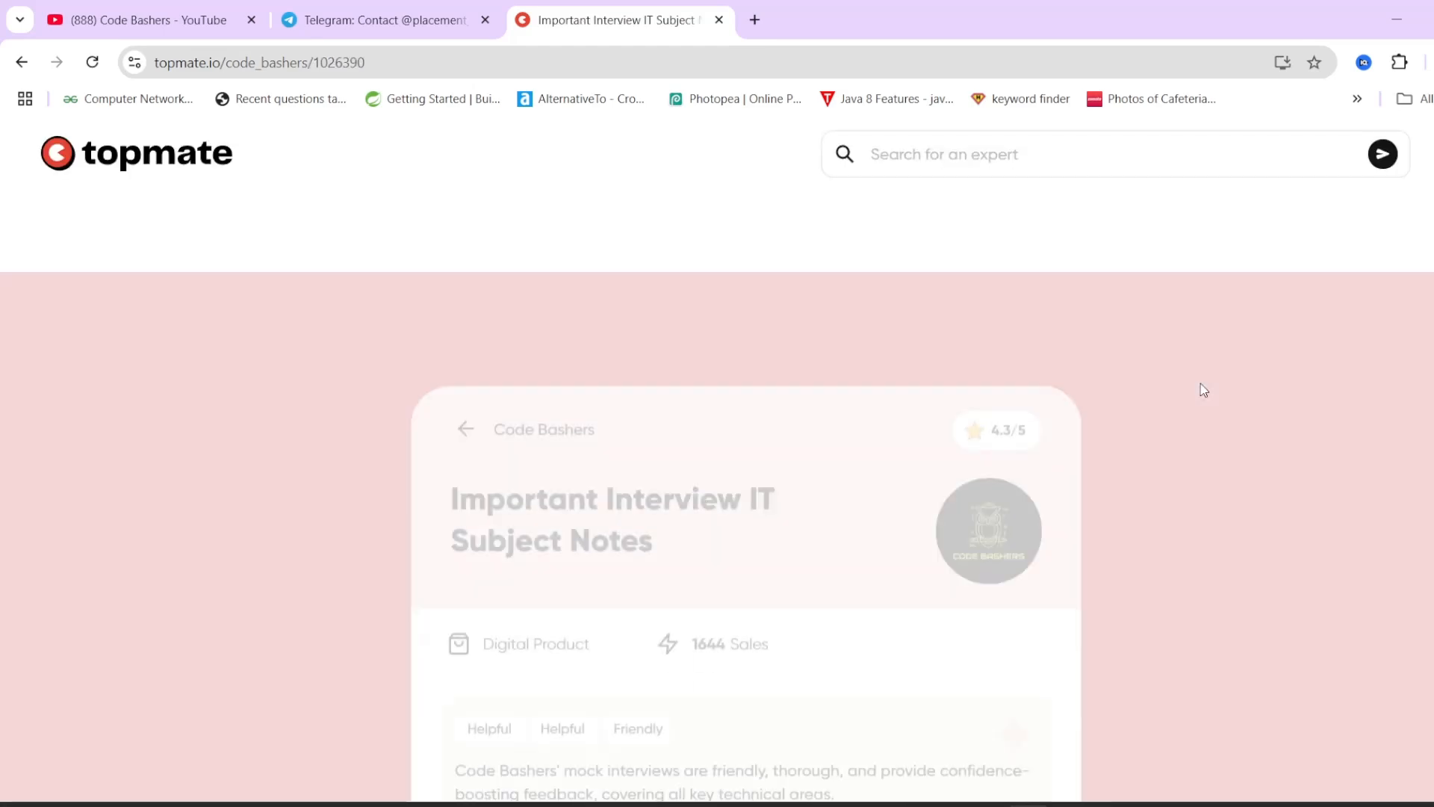
scroll(down, 3)
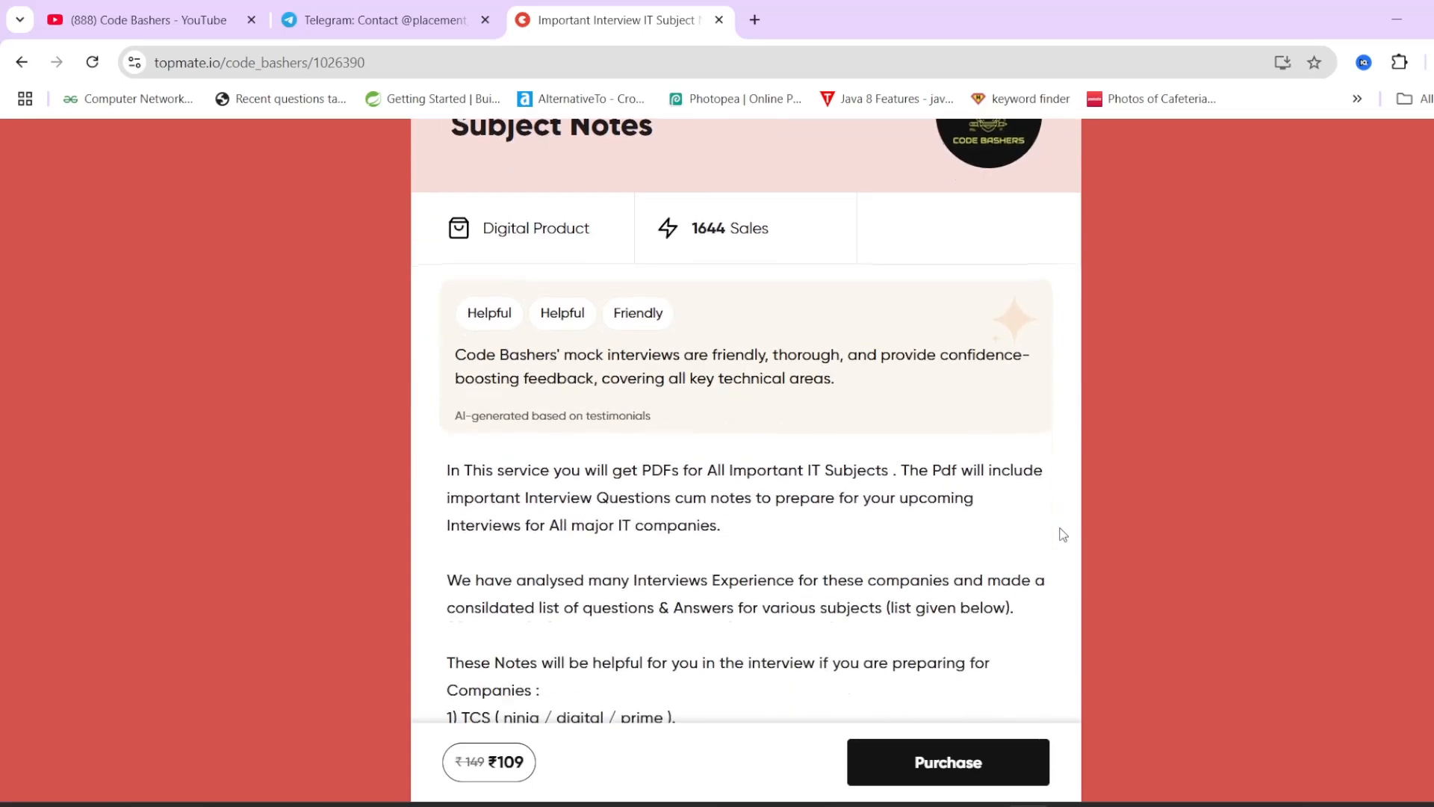
scroll(down, 3)
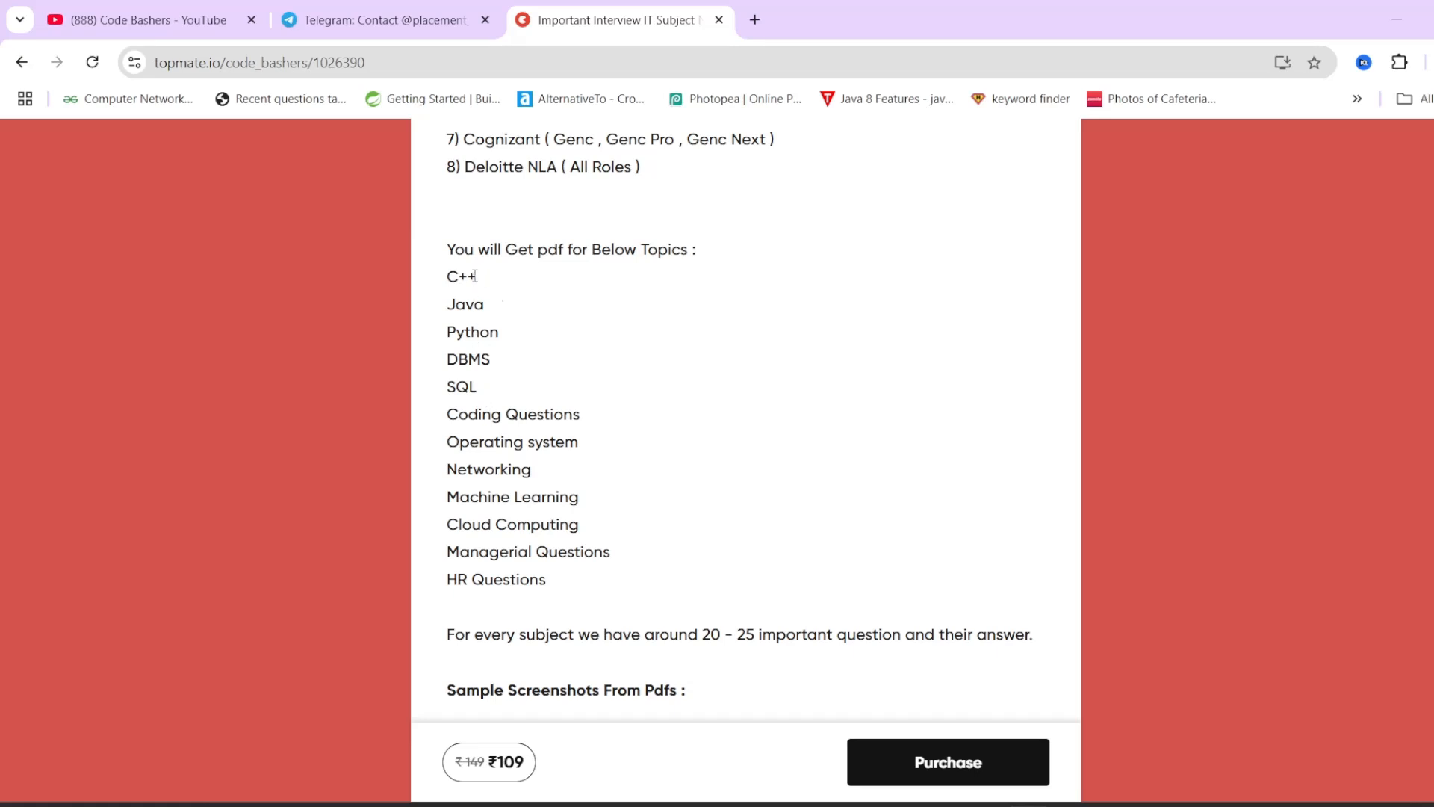
mouse_move(499, 281)
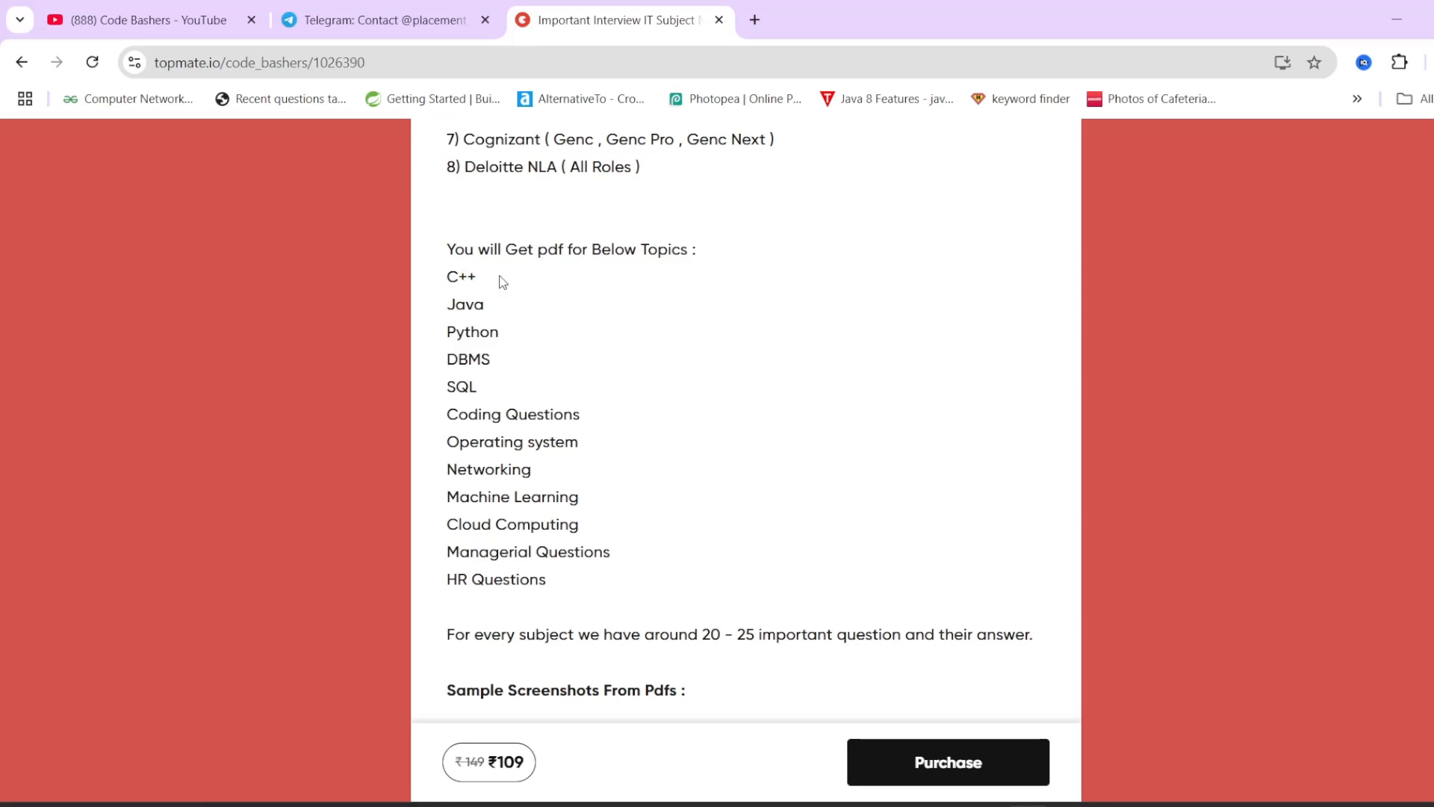
mouse_move(473, 324)
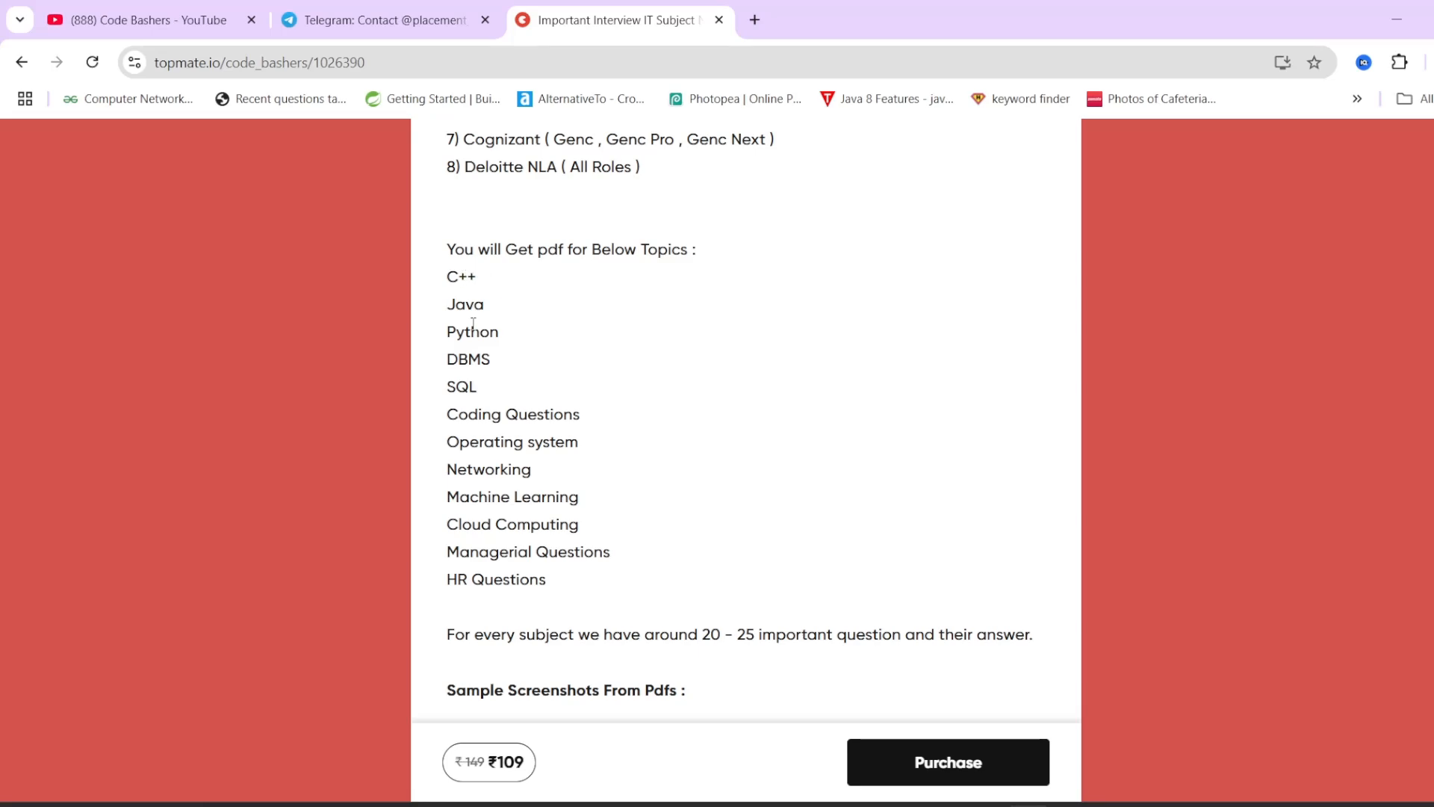
mouse_move(475, 355)
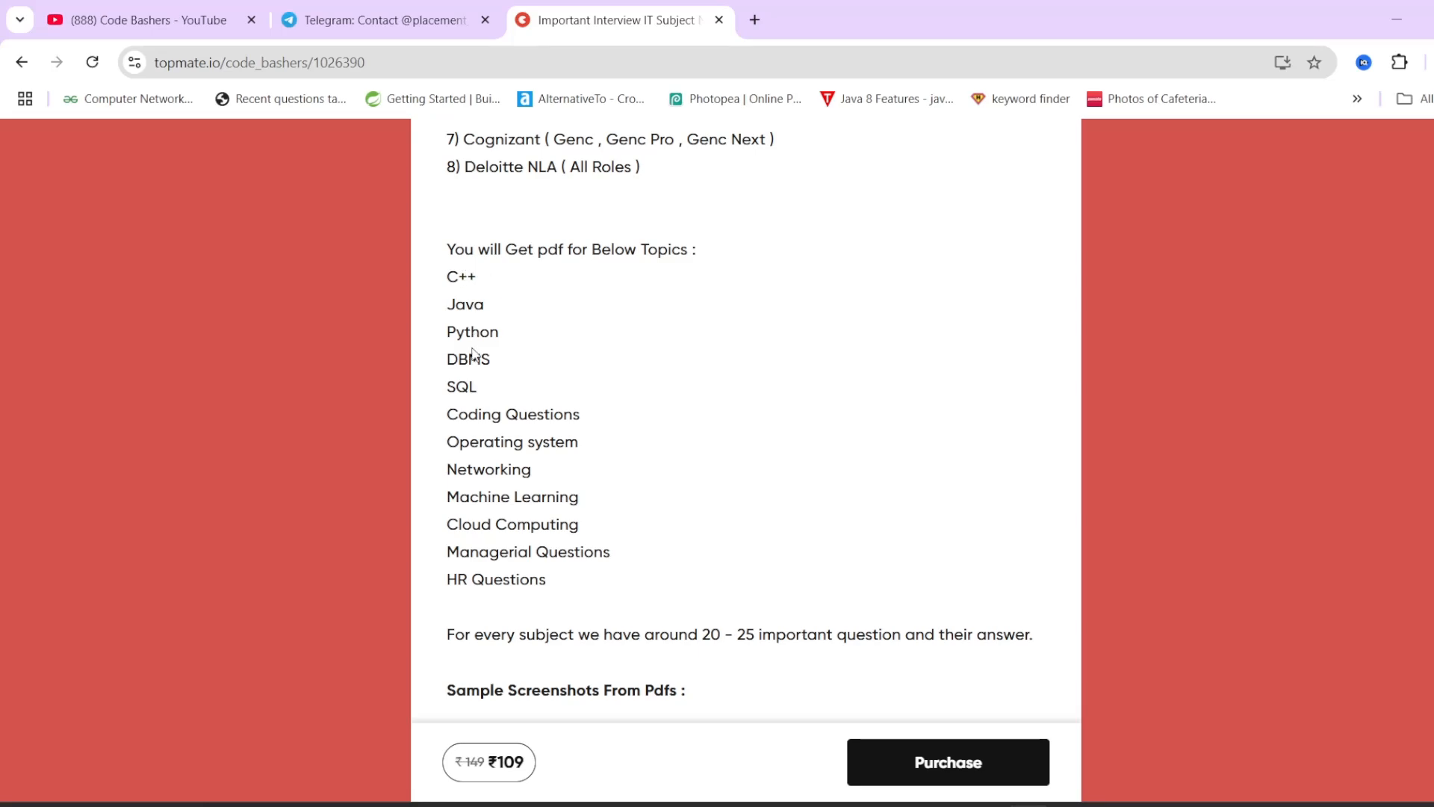
mouse_move(463, 410)
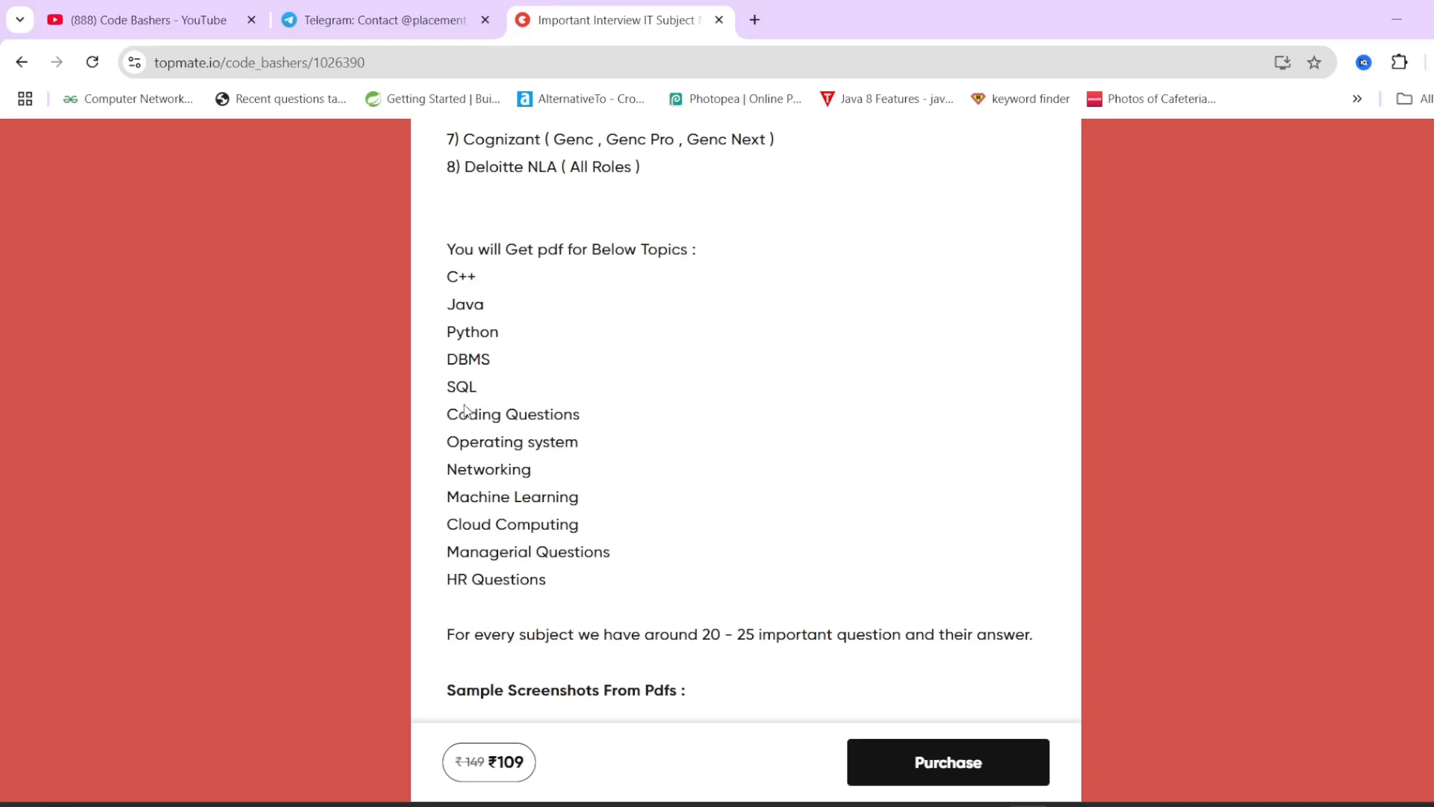
mouse_move(484, 420)
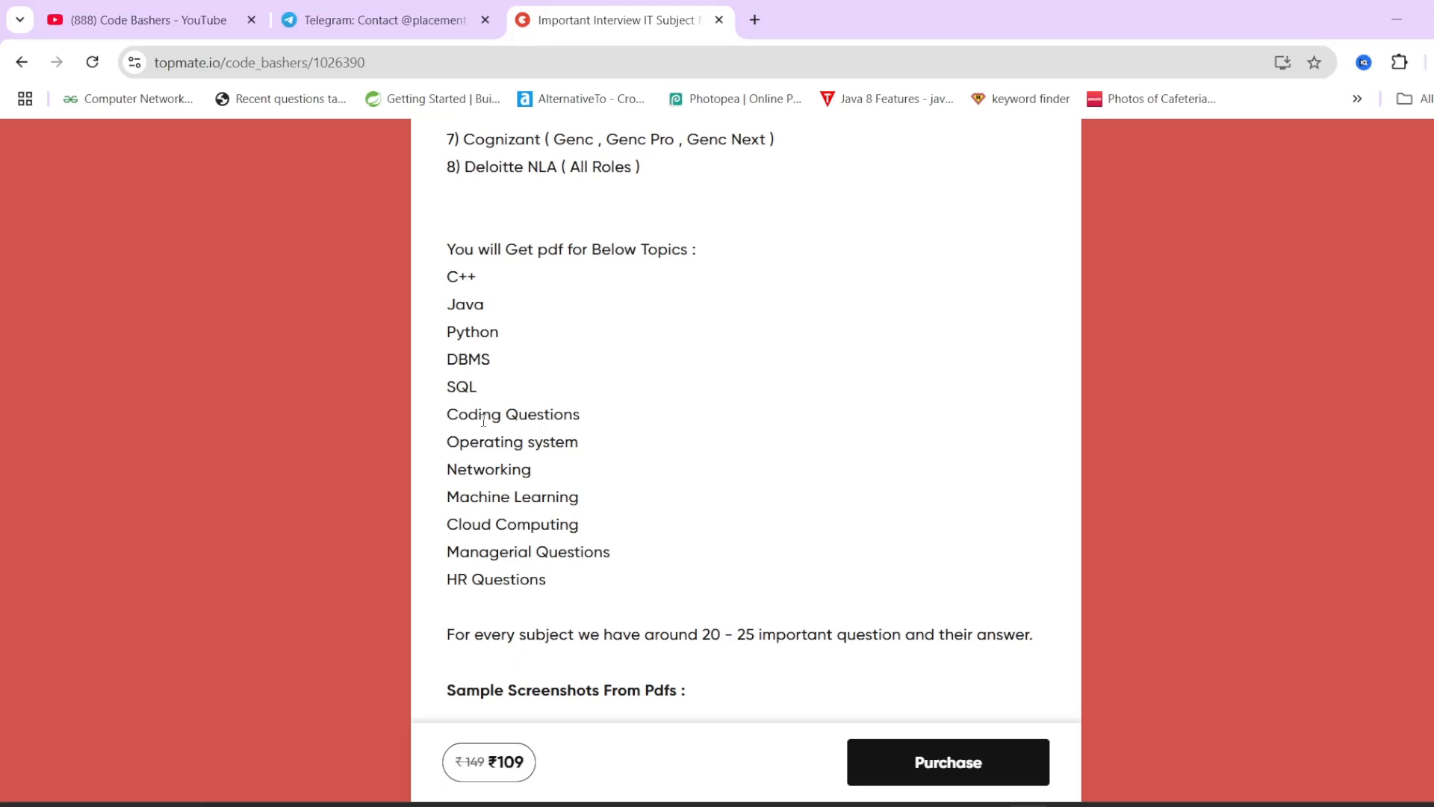
- Select the PDF topic list from C++ to HR Questions and scroll through the companies covered
drag(447, 276, 545, 578)
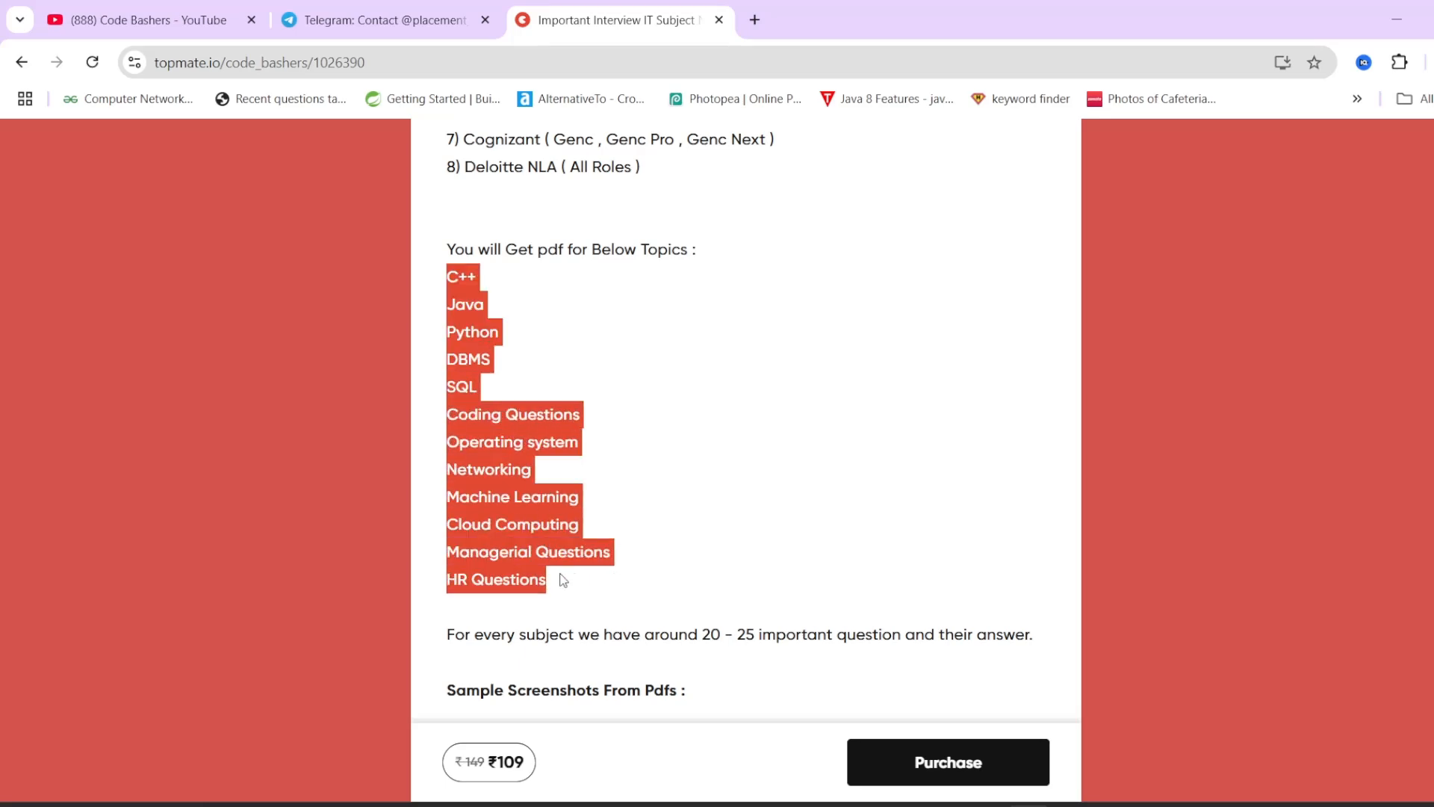
click(665, 555)
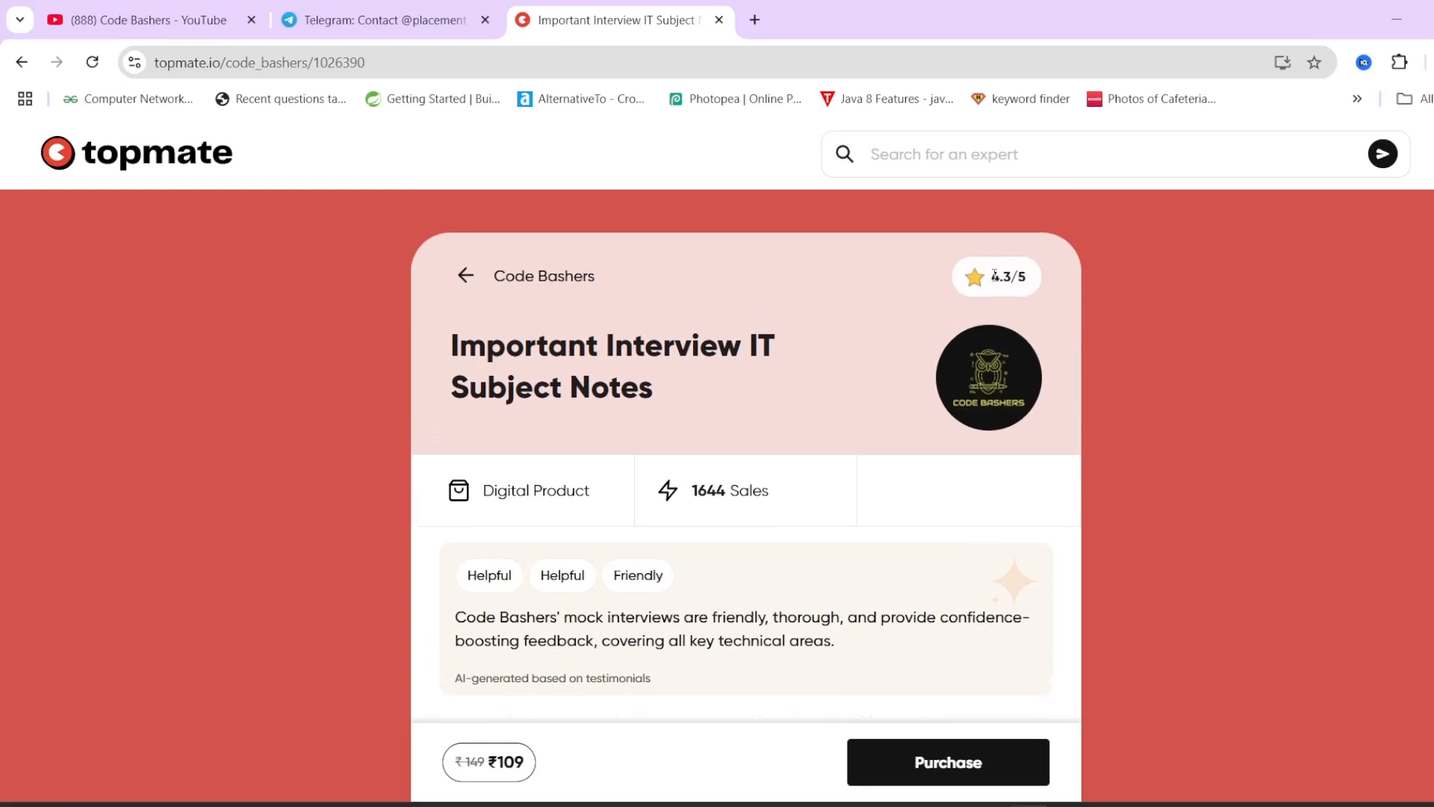
mouse_move(1034, 367)
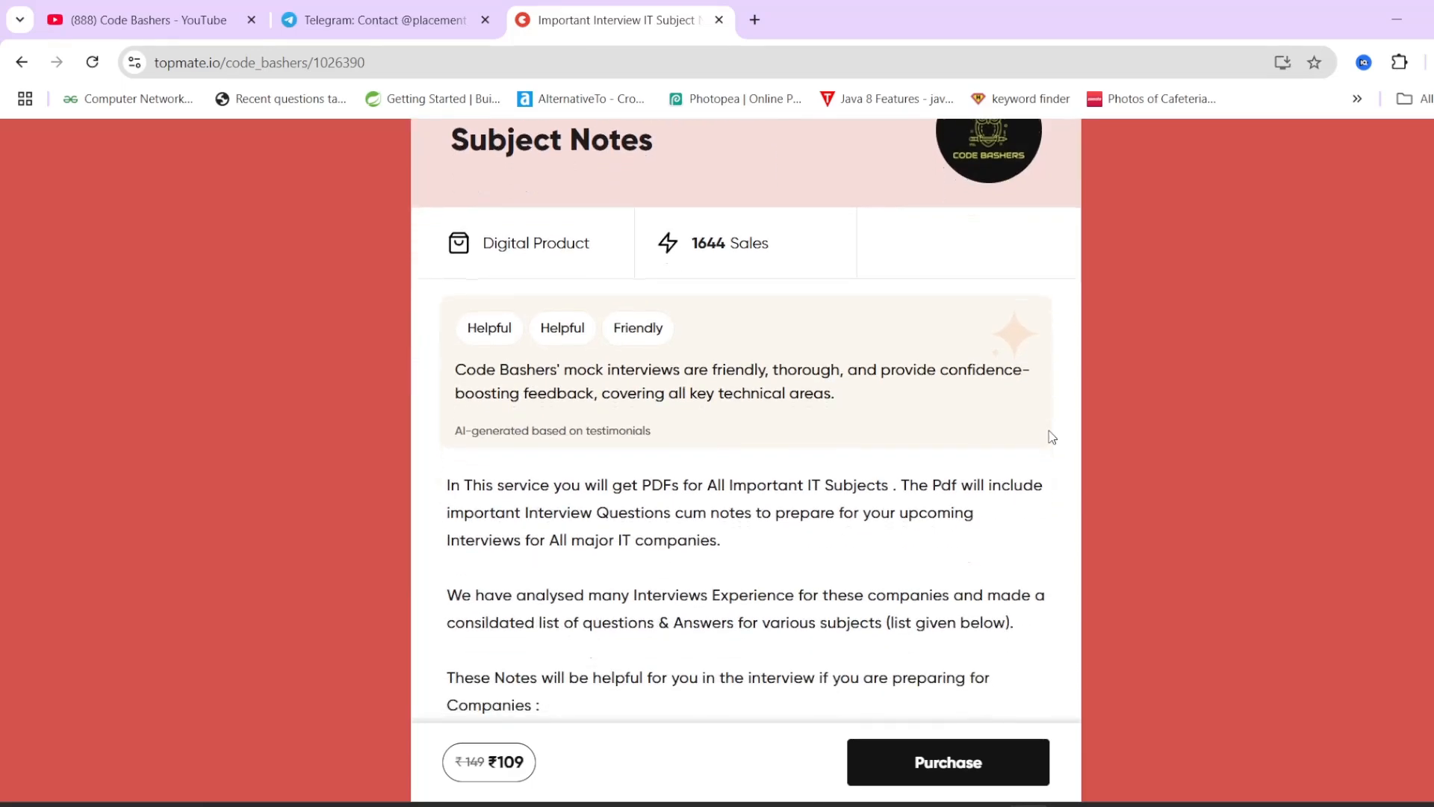
scroll(down, 3)
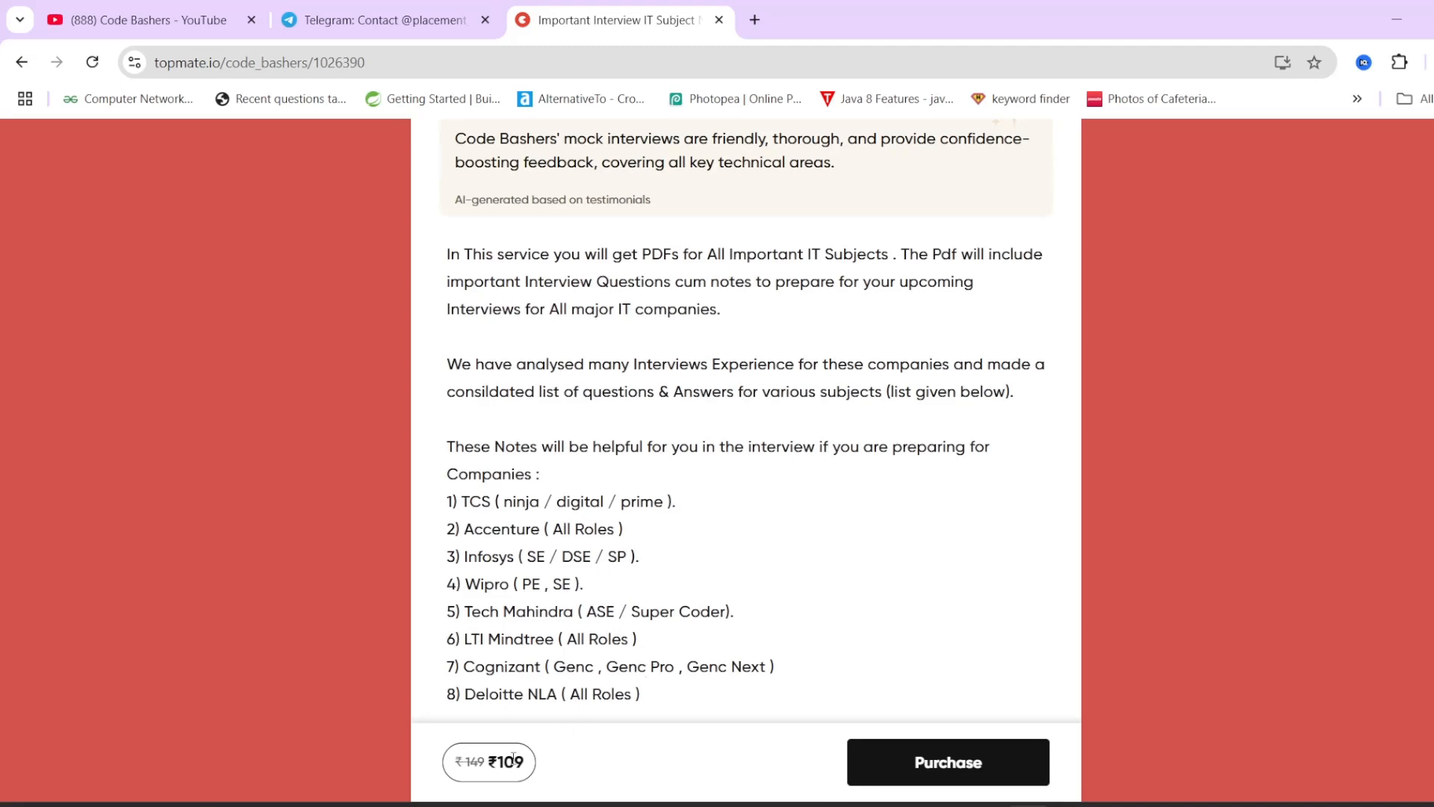
scroll(down, 3)
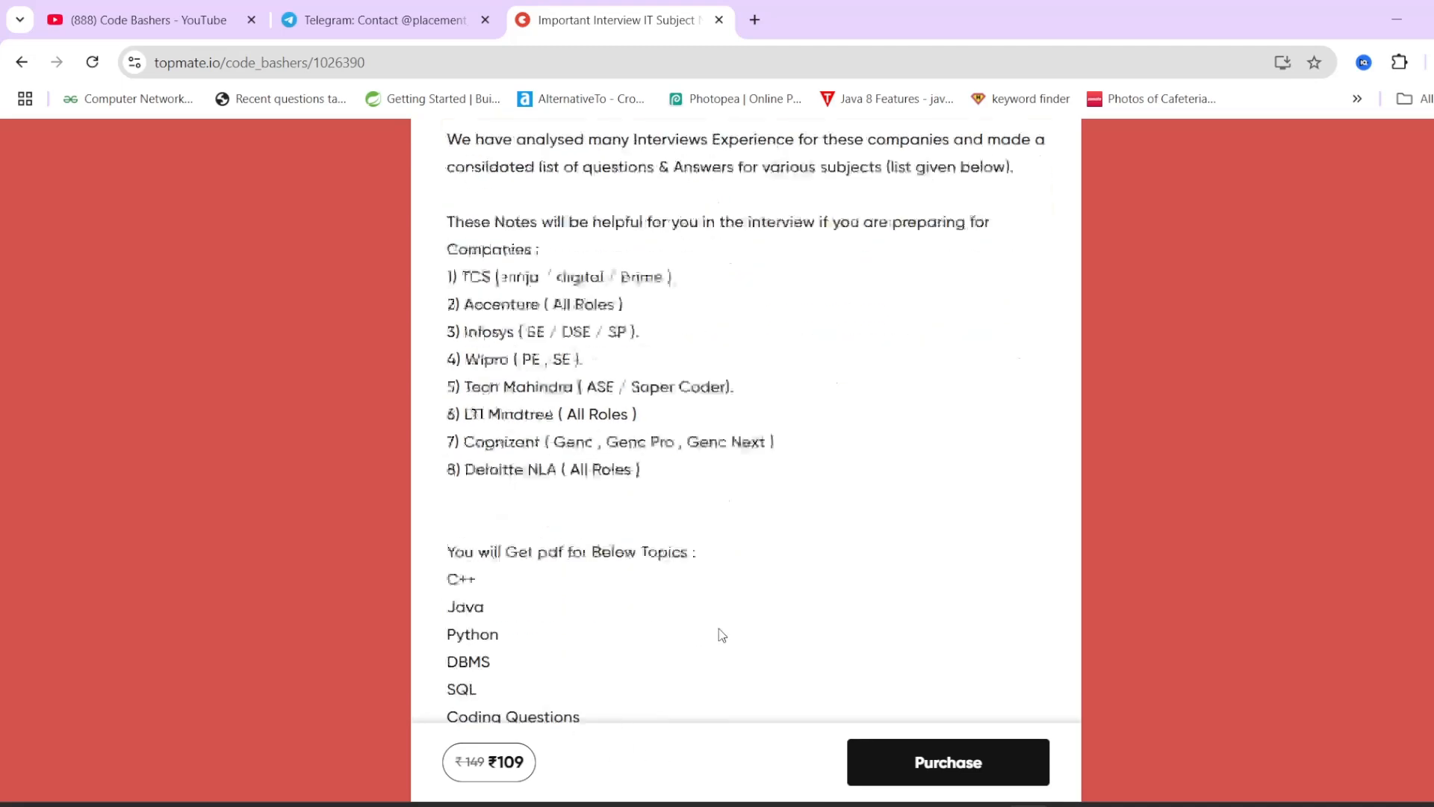
scroll(down, 3)
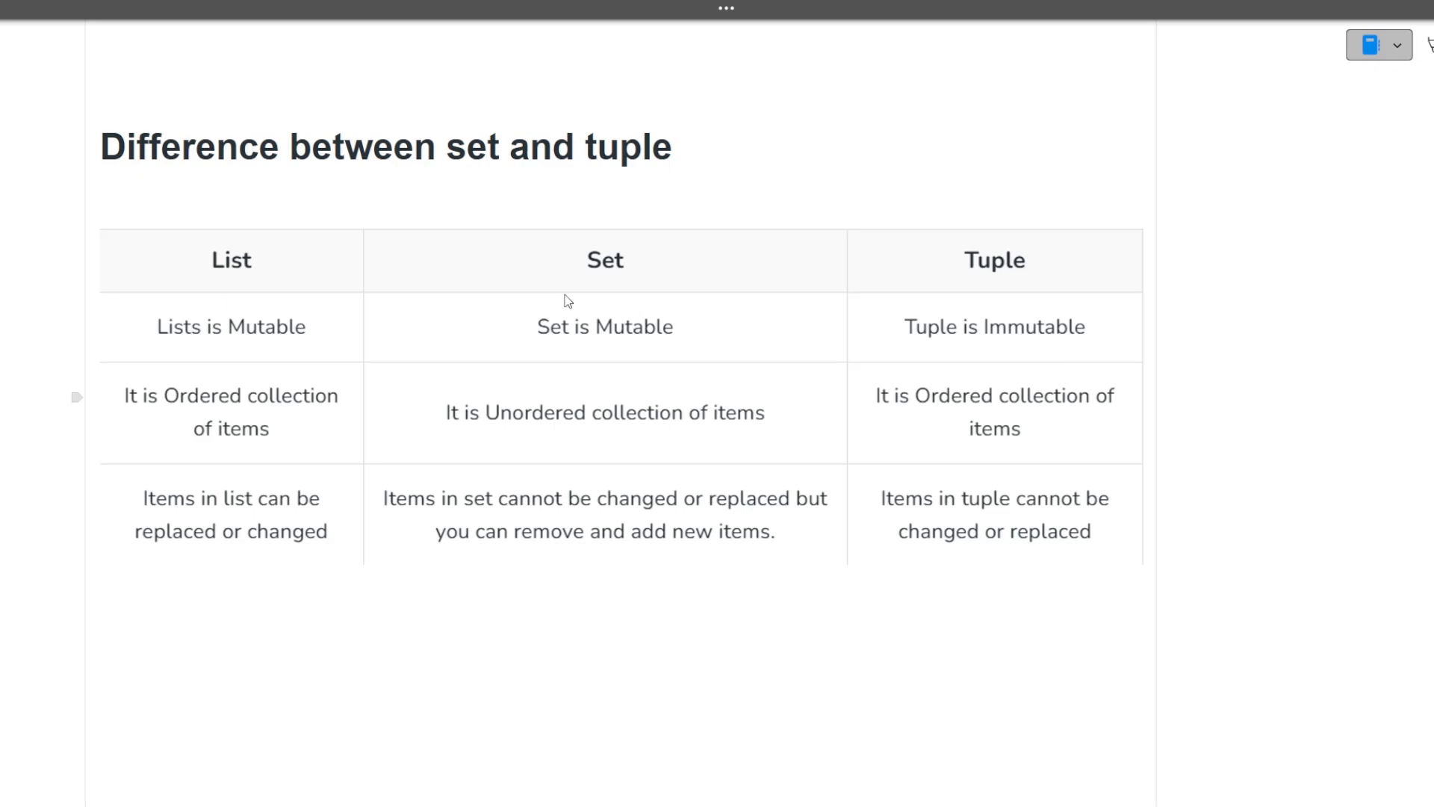
mouse_move(1009, 351)
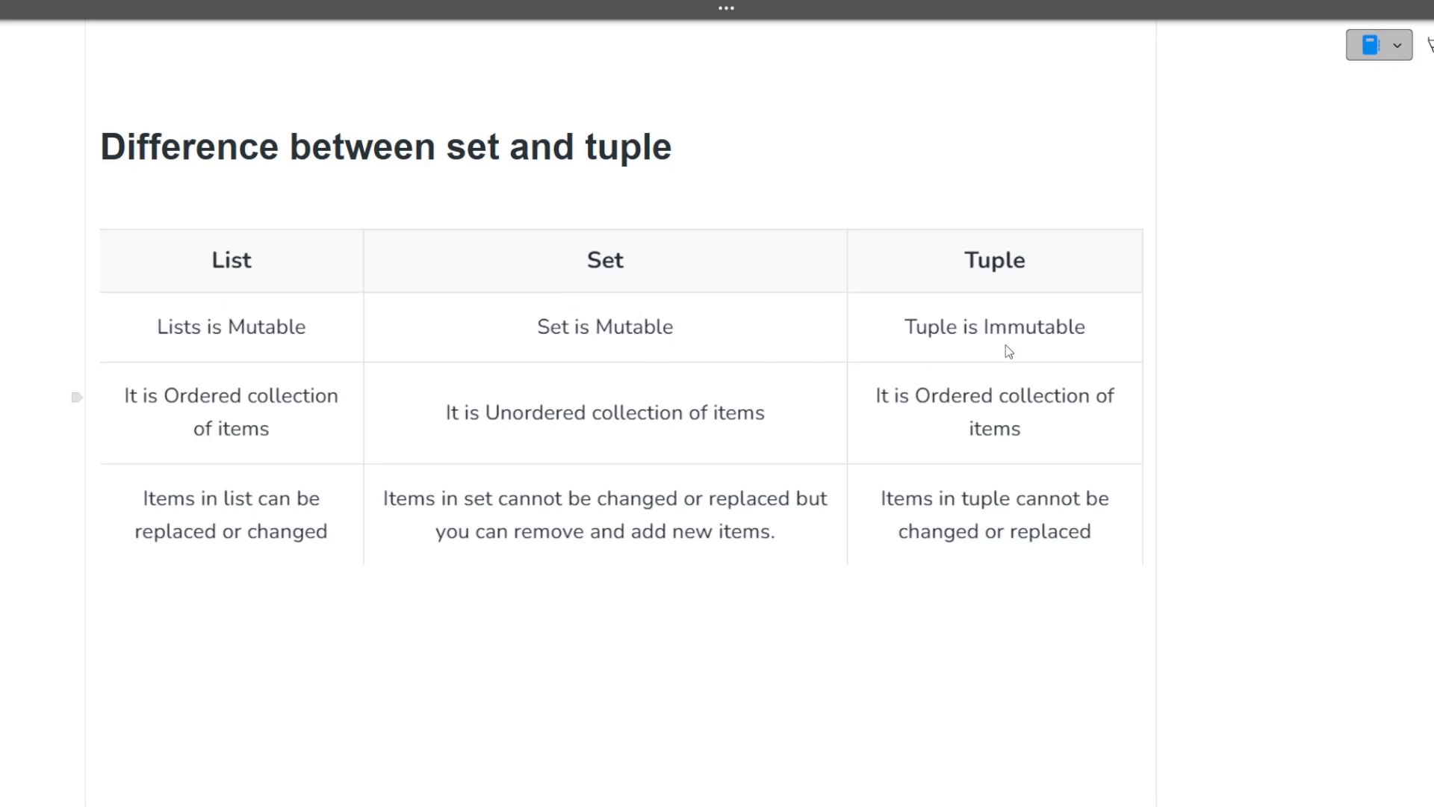
mouse_move(706, 361)
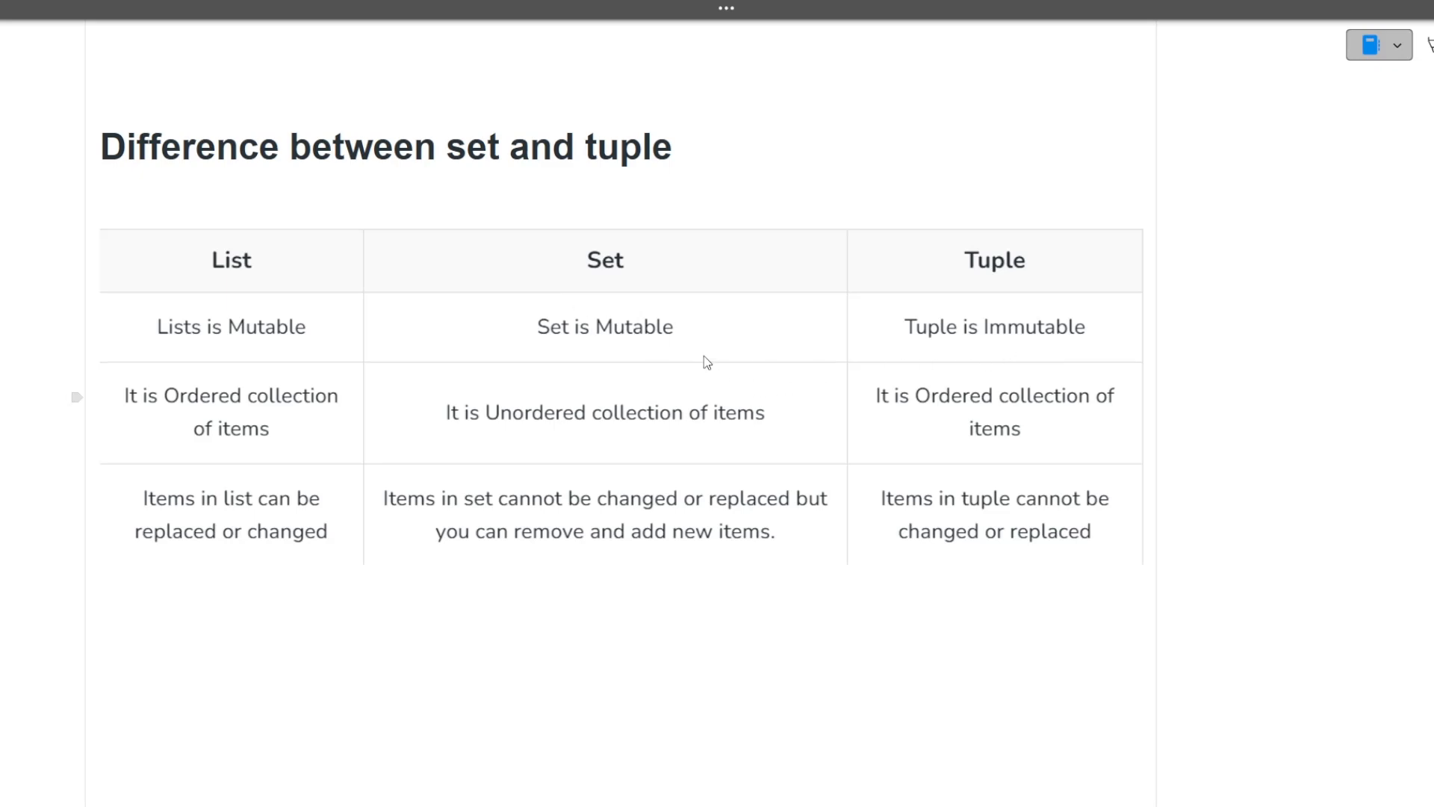
mouse_move(1018, 411)
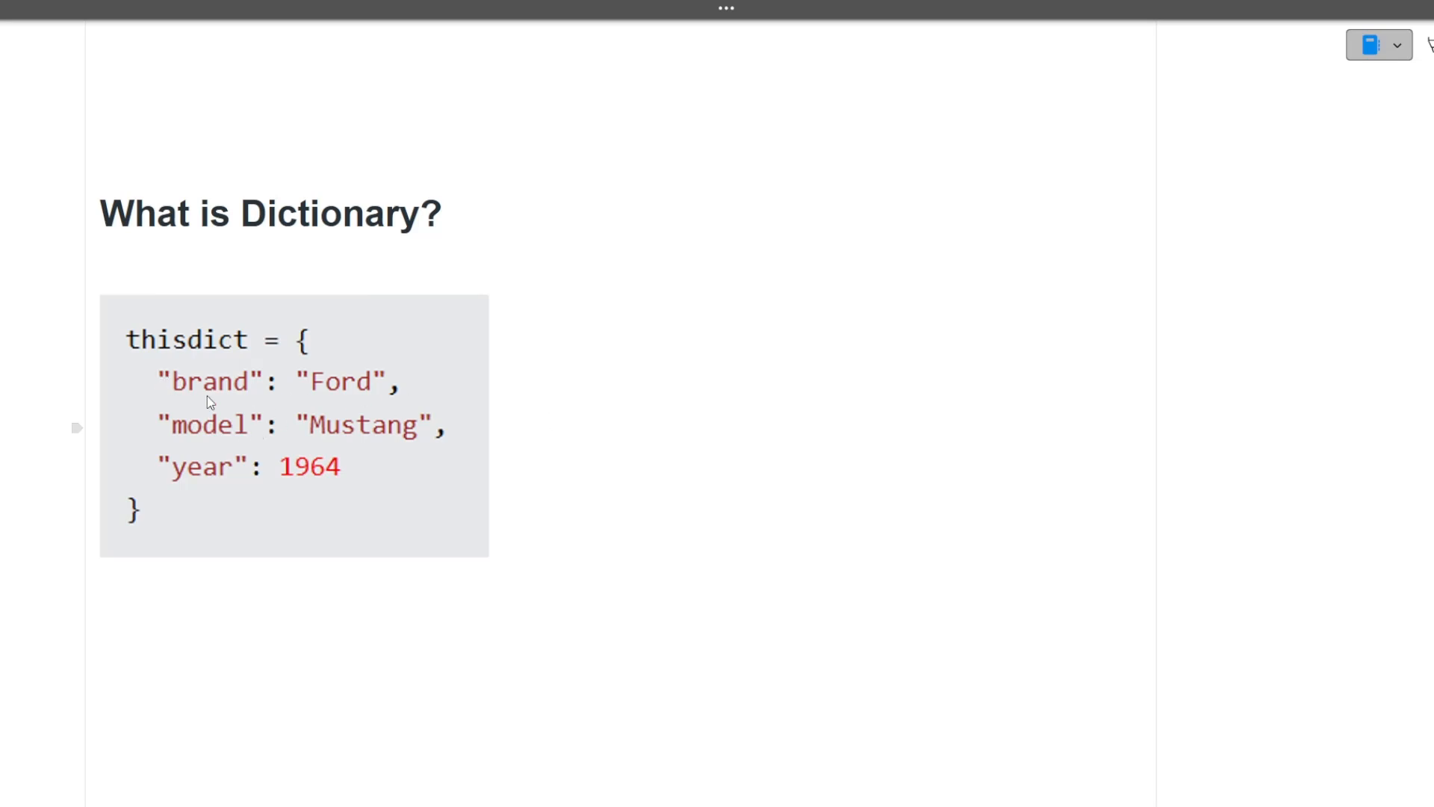
mouse_move(487, 535)
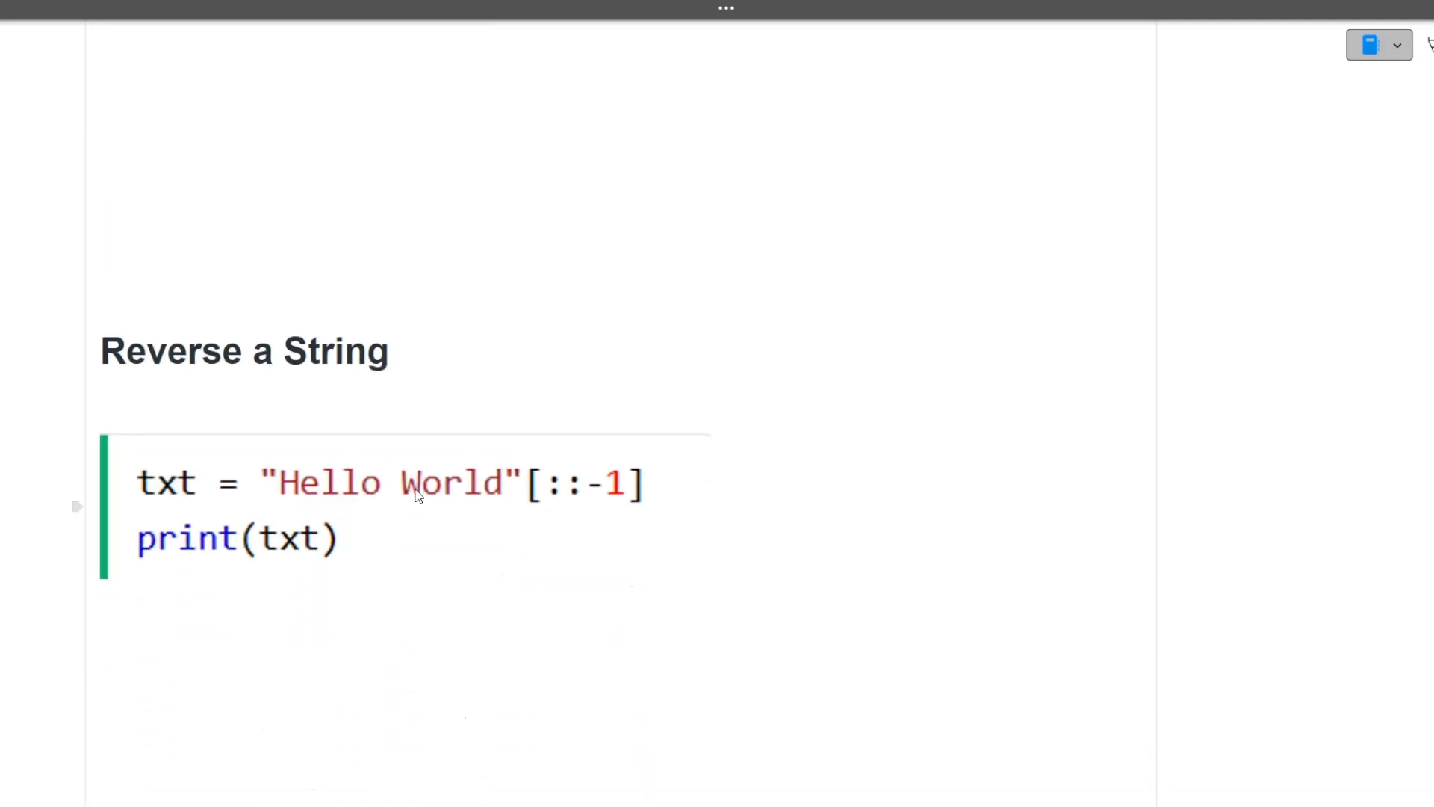
mouse_move(484, 494)
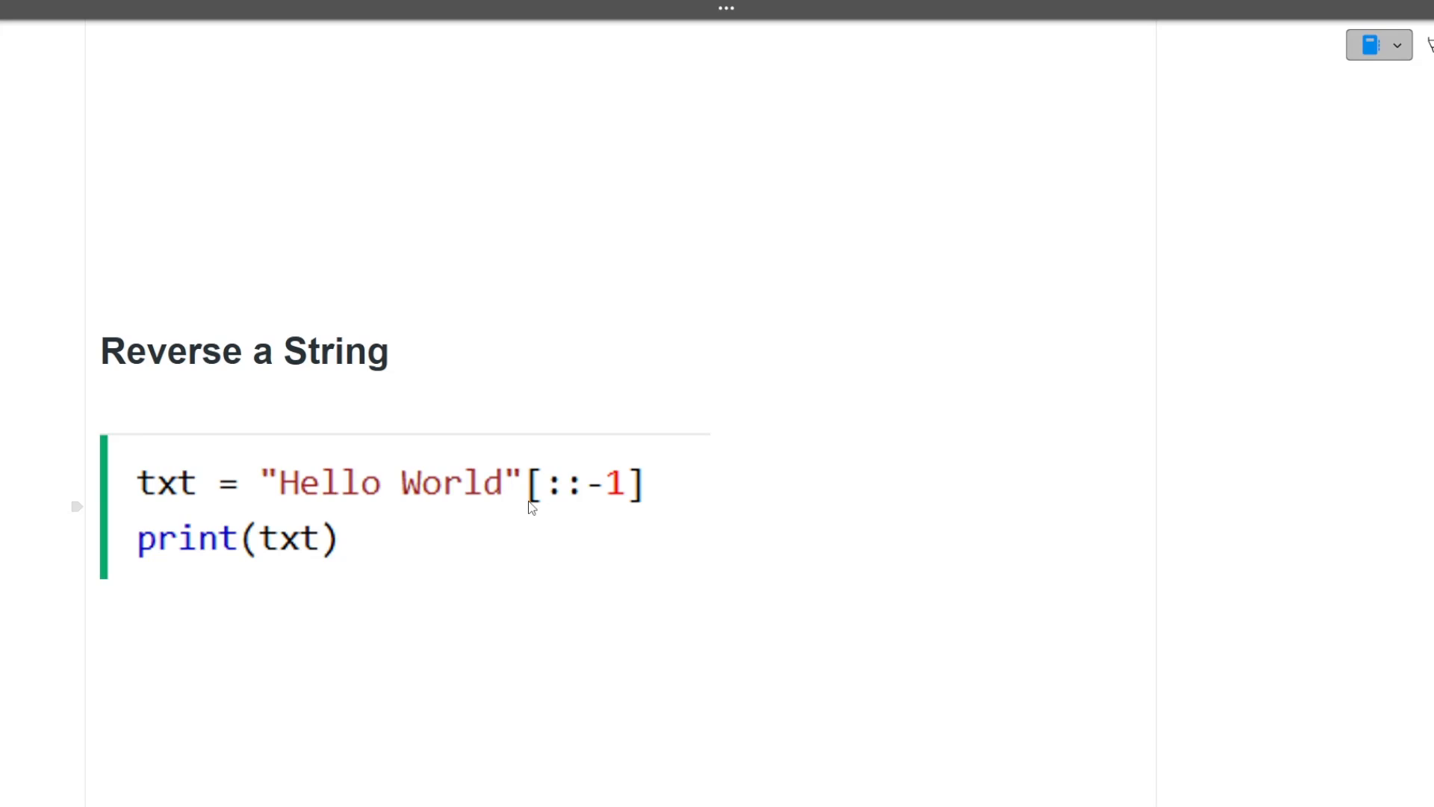
- Scroll the Python notes from the set-vs-tuple table down to the Remove Duplicates code
scroll(down, 3)
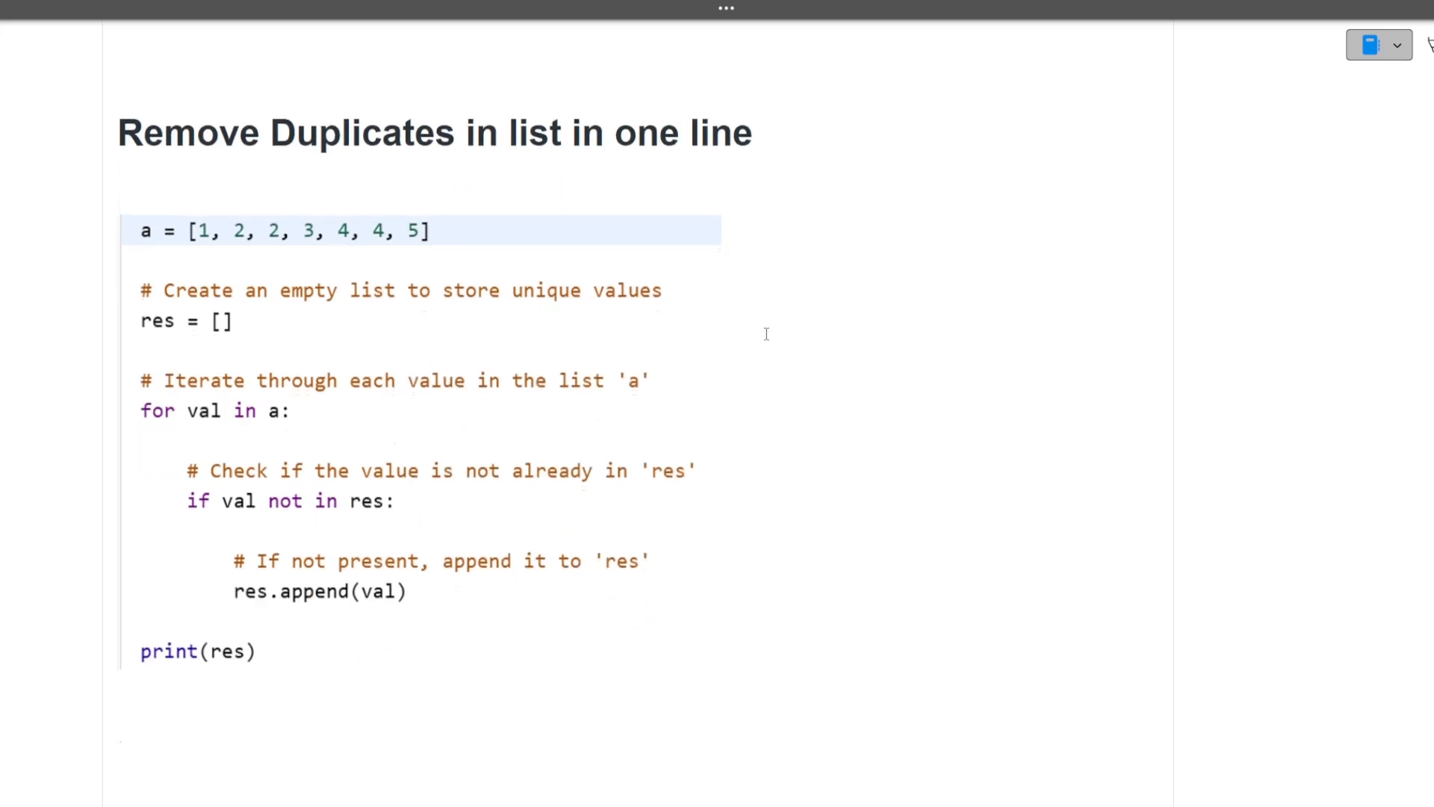
scroll(down, 3)
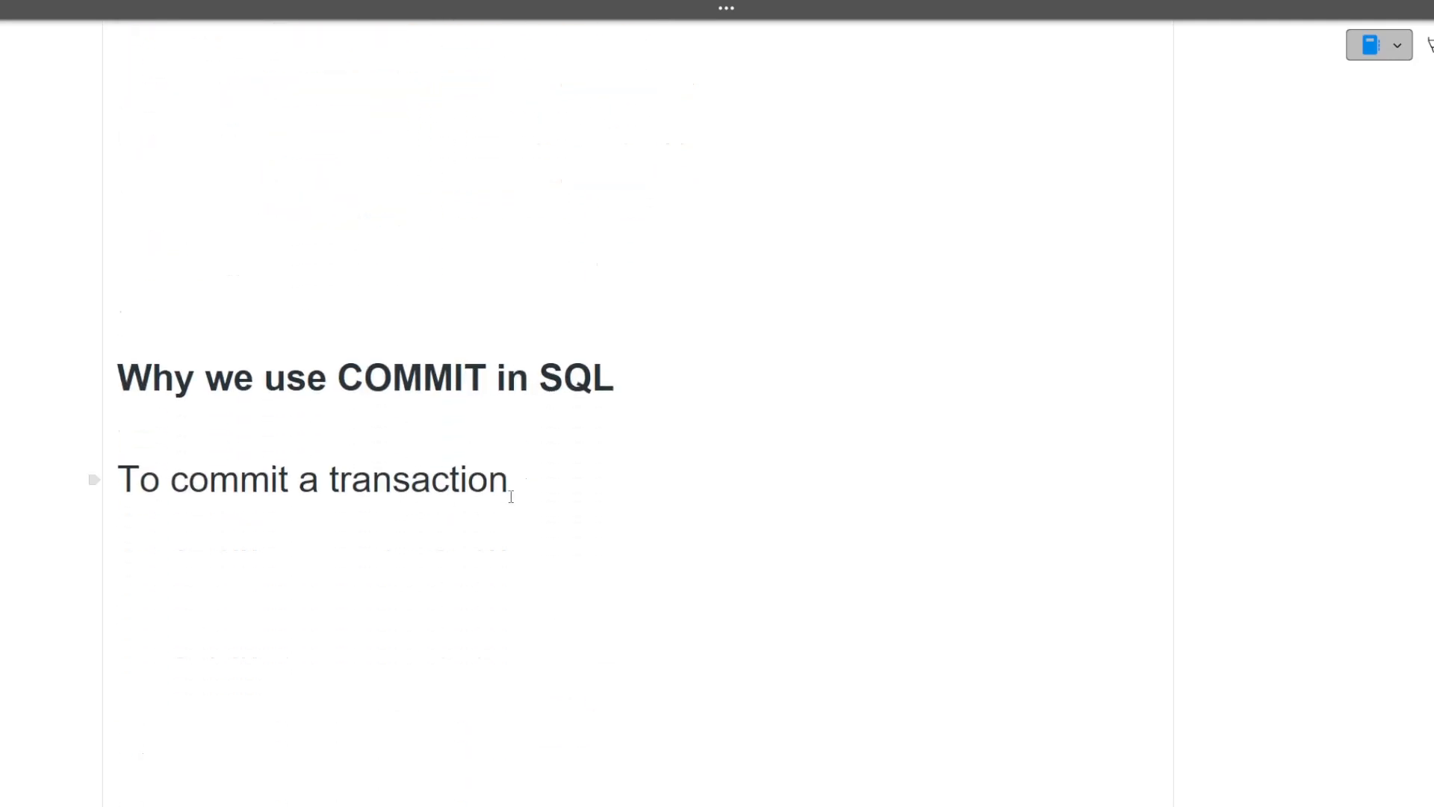
scroll(down, 3)
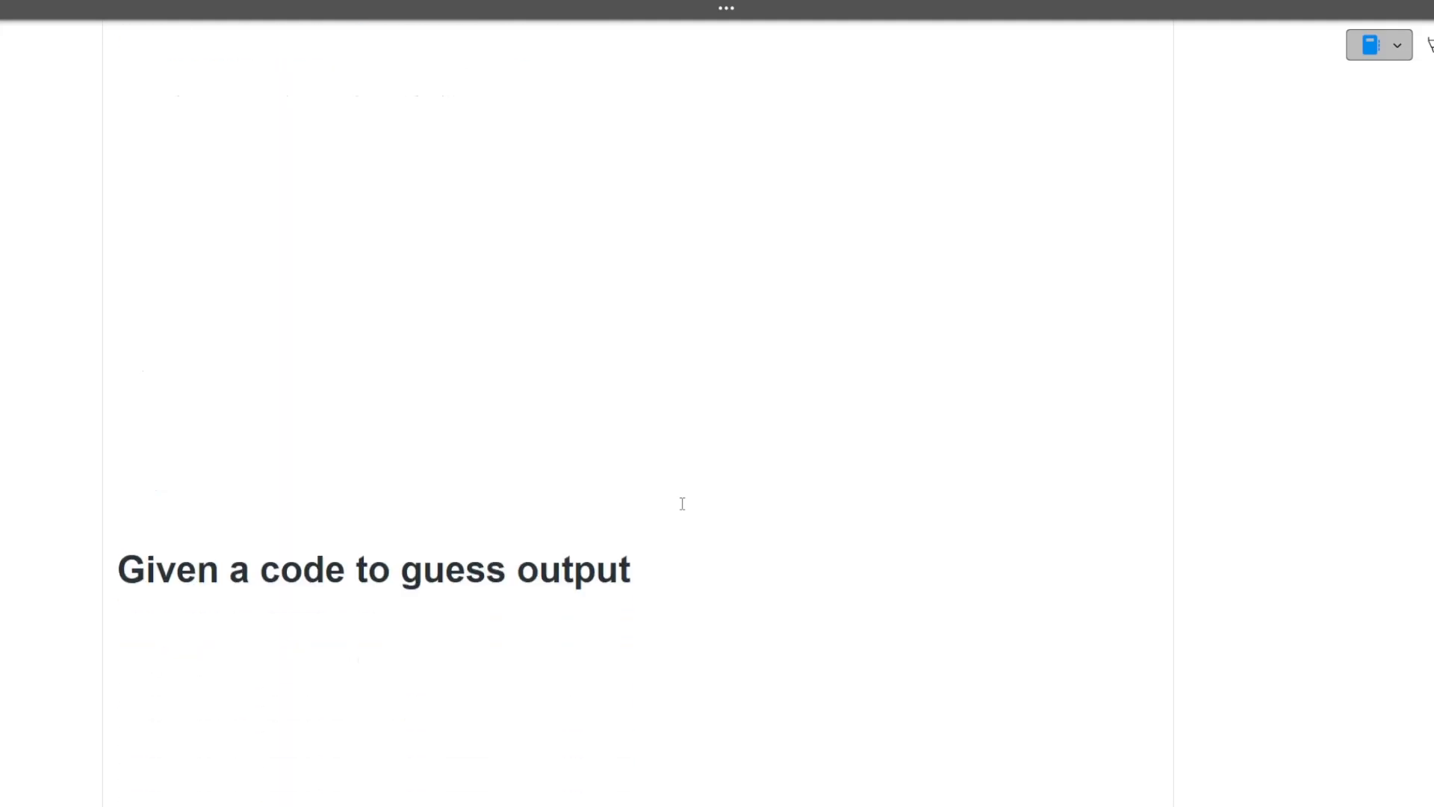
scroll(down, 3)
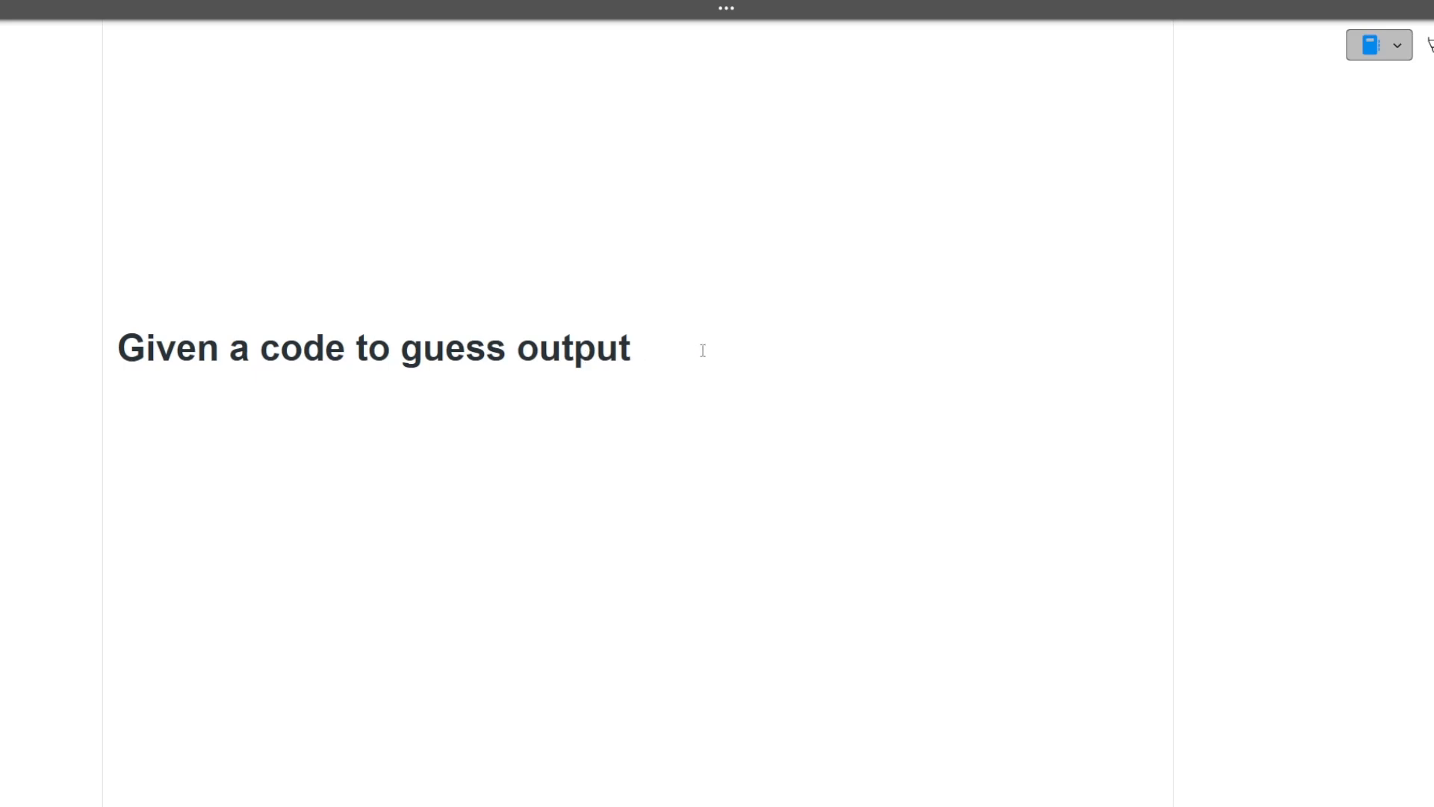
scroll(down, 3)
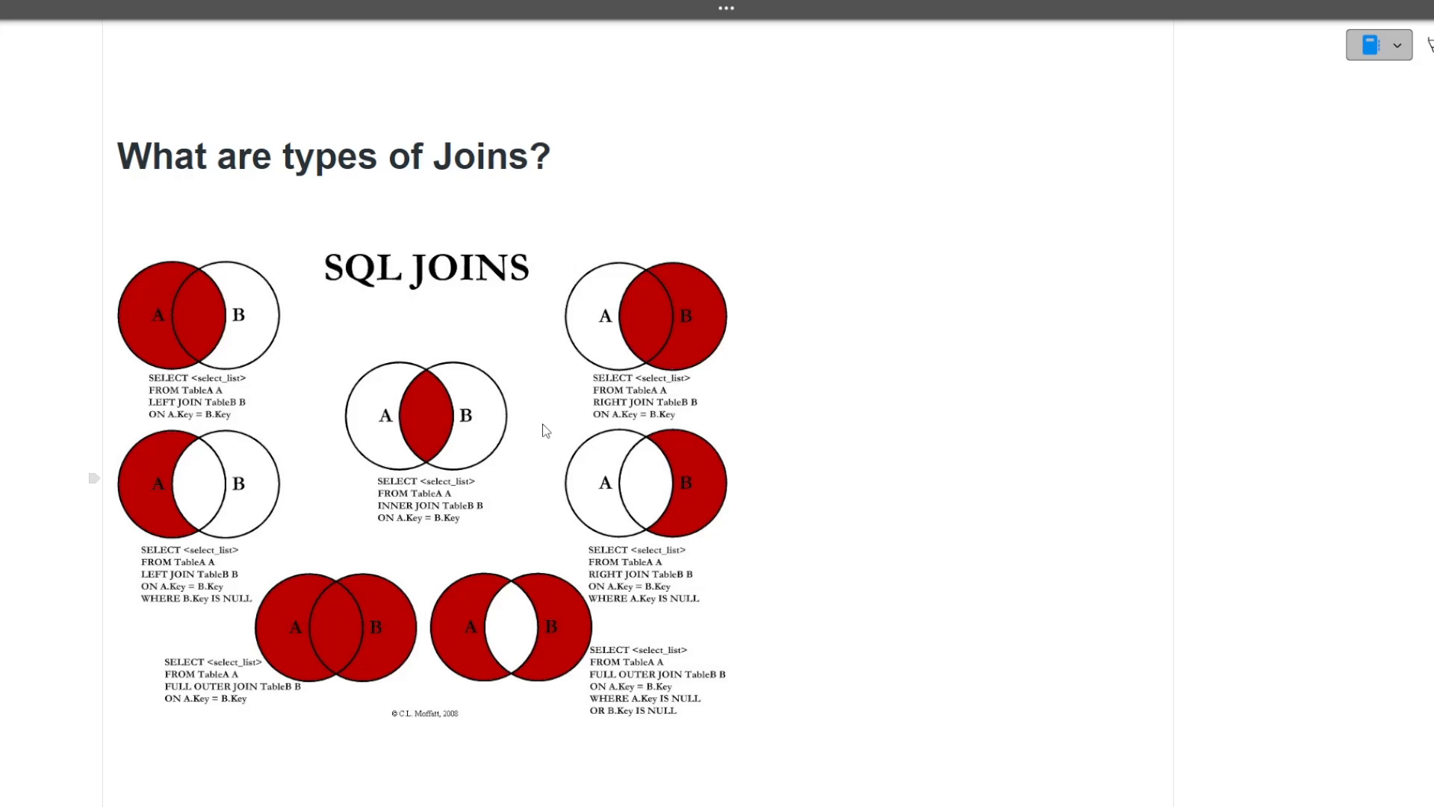
mouse_move(866, 560)
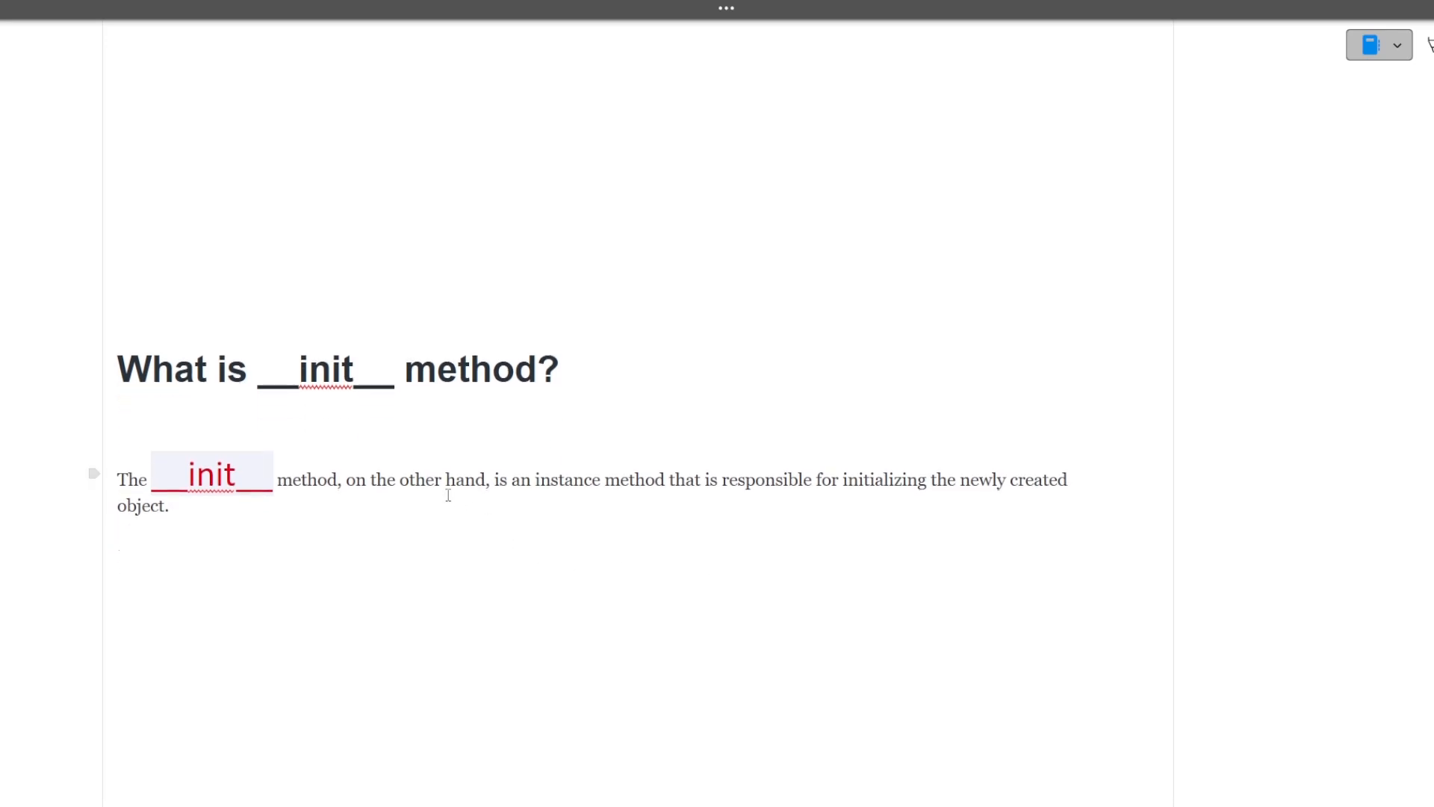
mouse_move(785, 485)
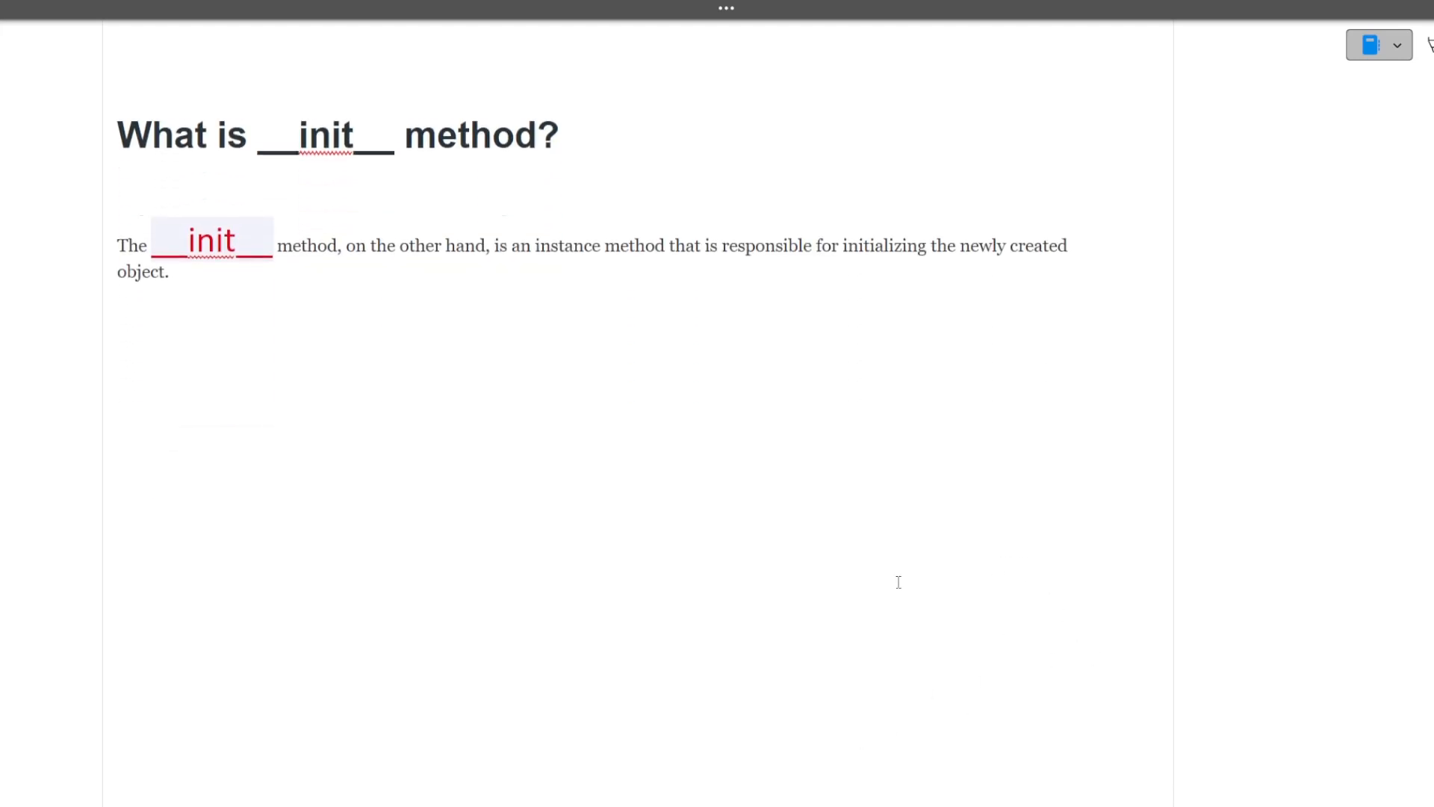
scroll(down, 3)
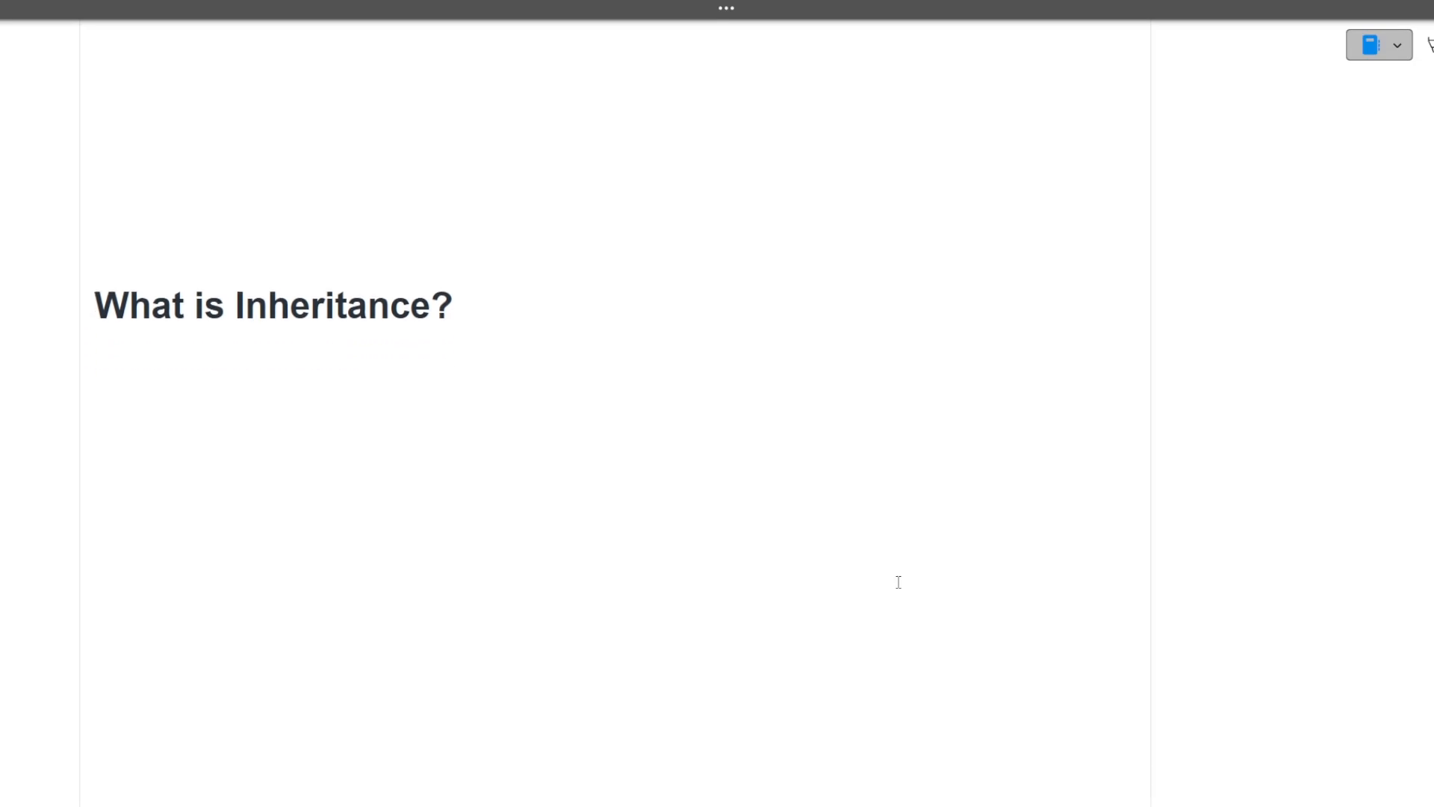
scroll(down, 3)
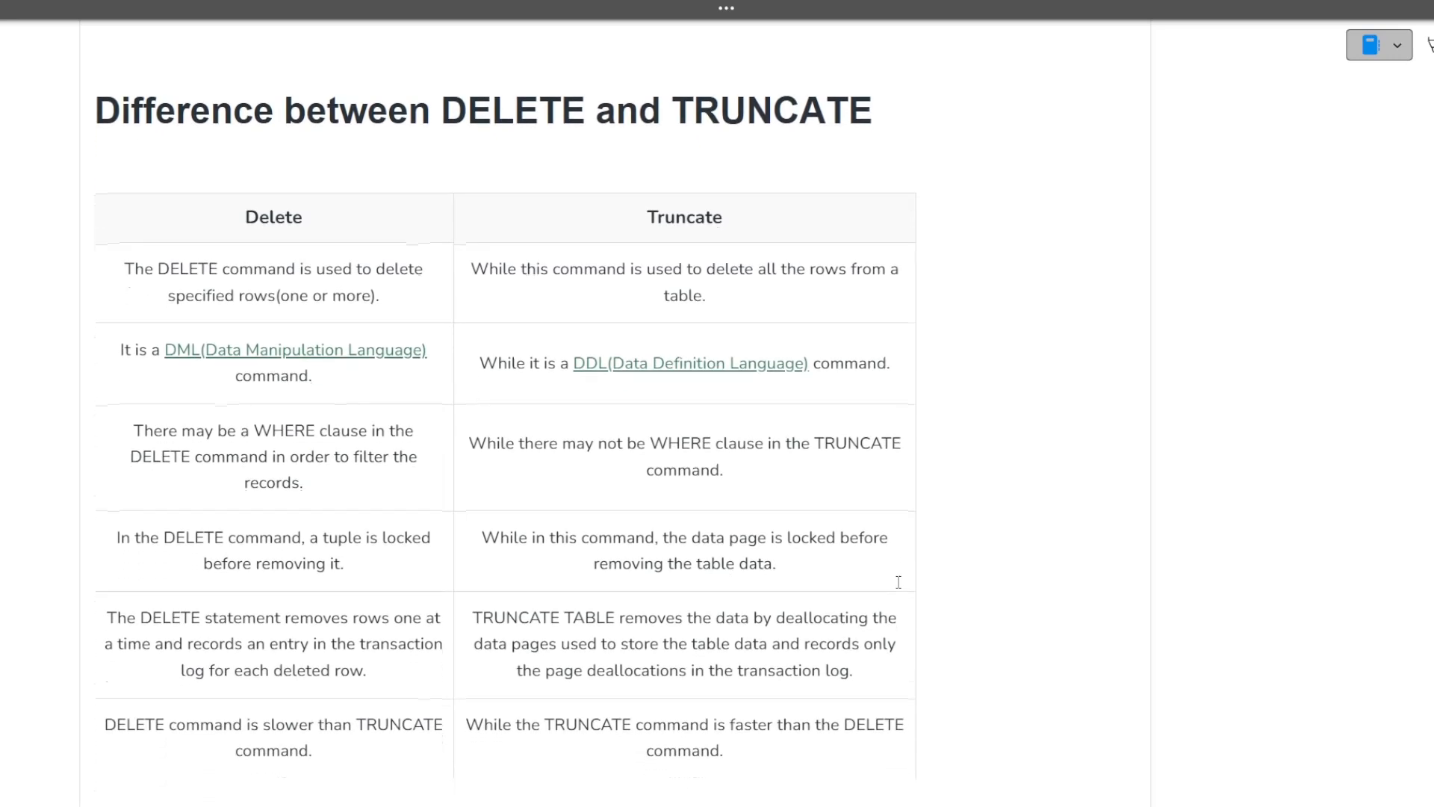
mouse_move(360, 381)
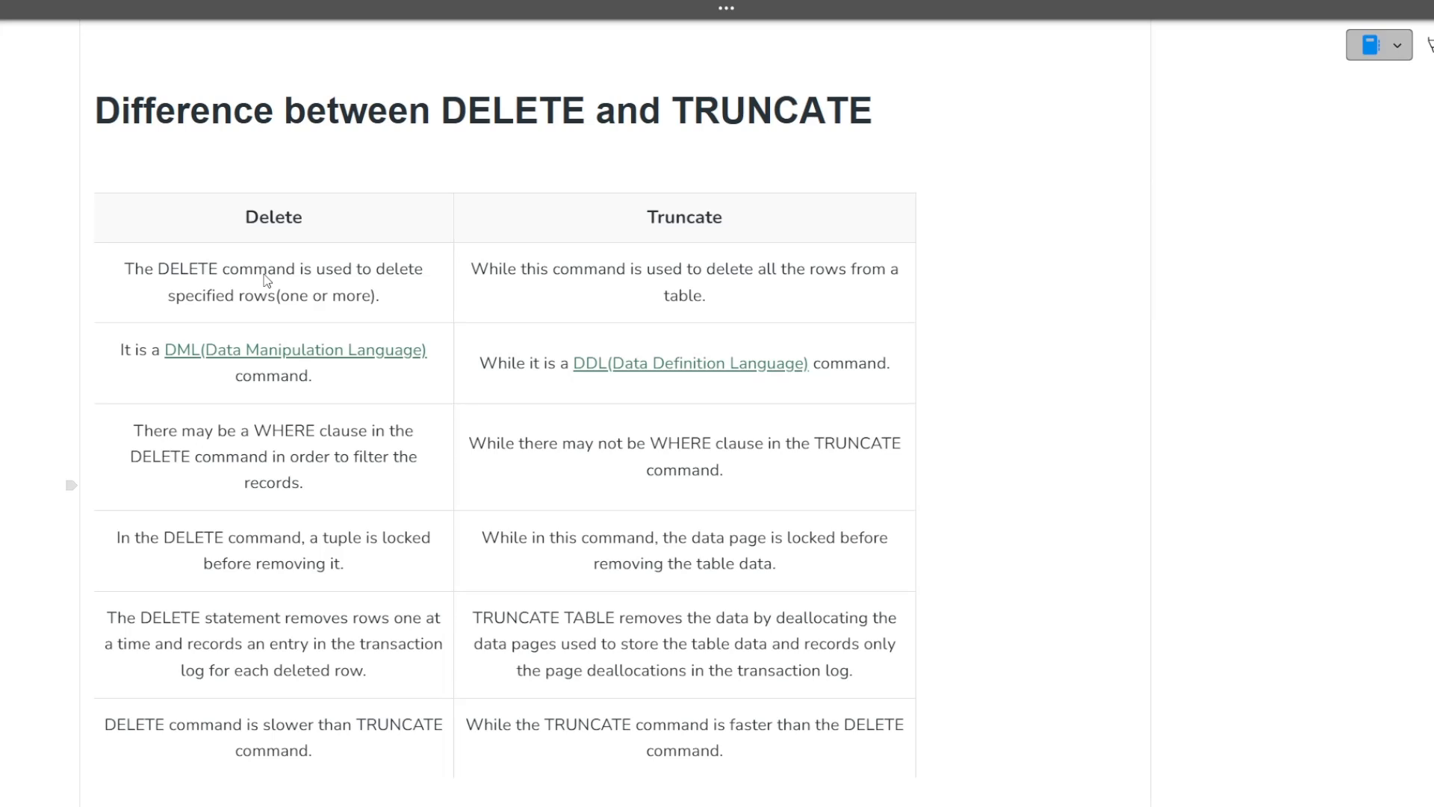
mouse_move(502, 281)
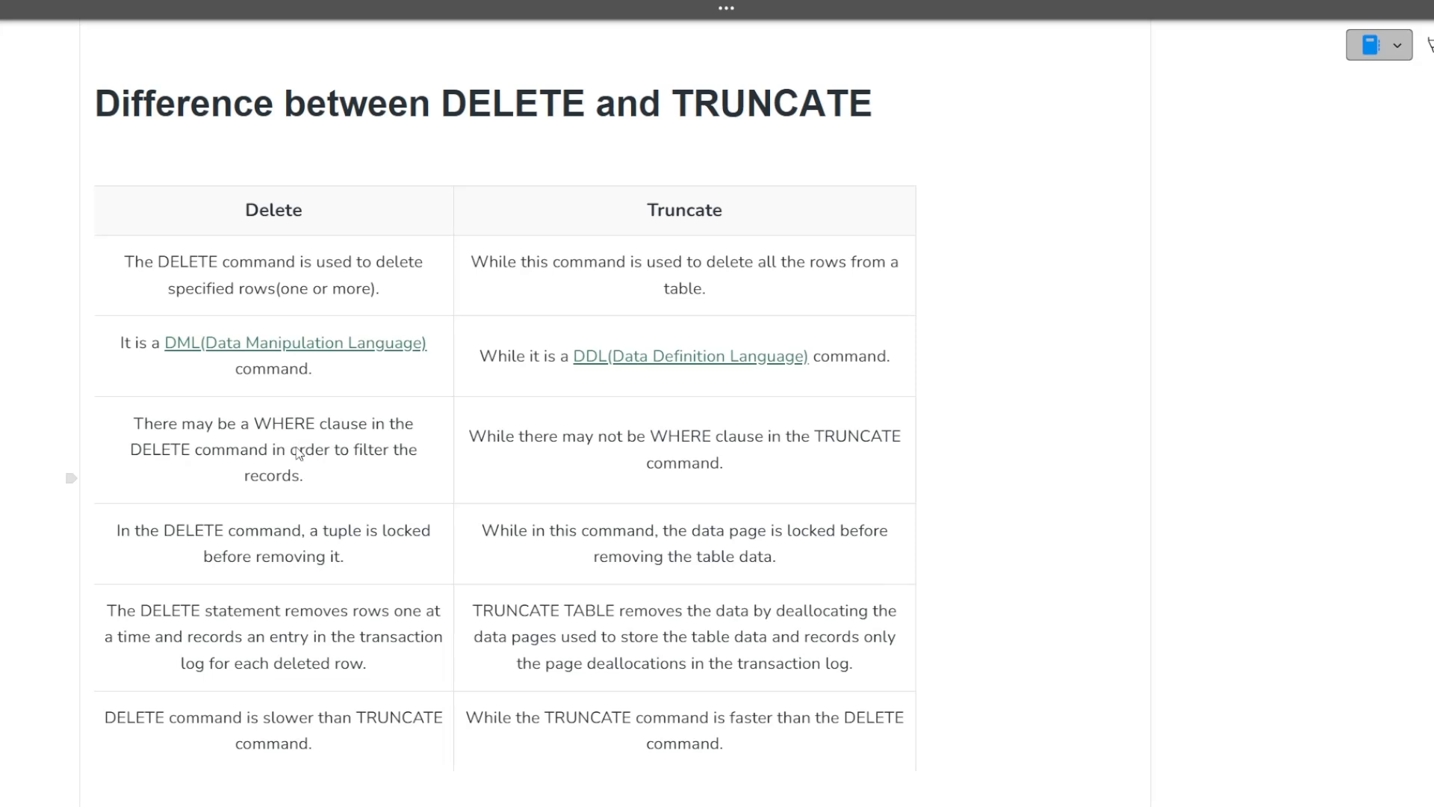
mouse_move(484, 433)
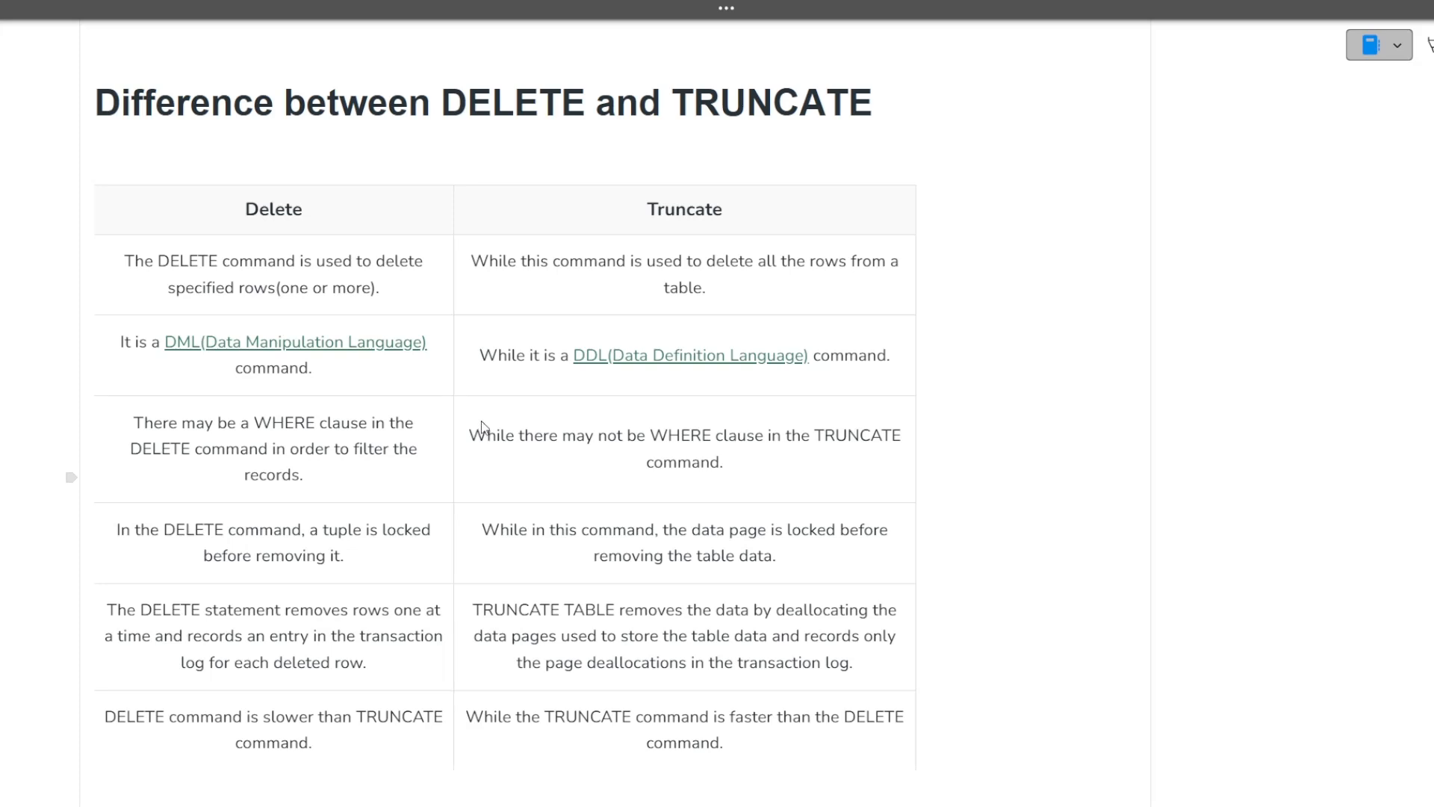
scroll(down, 3)
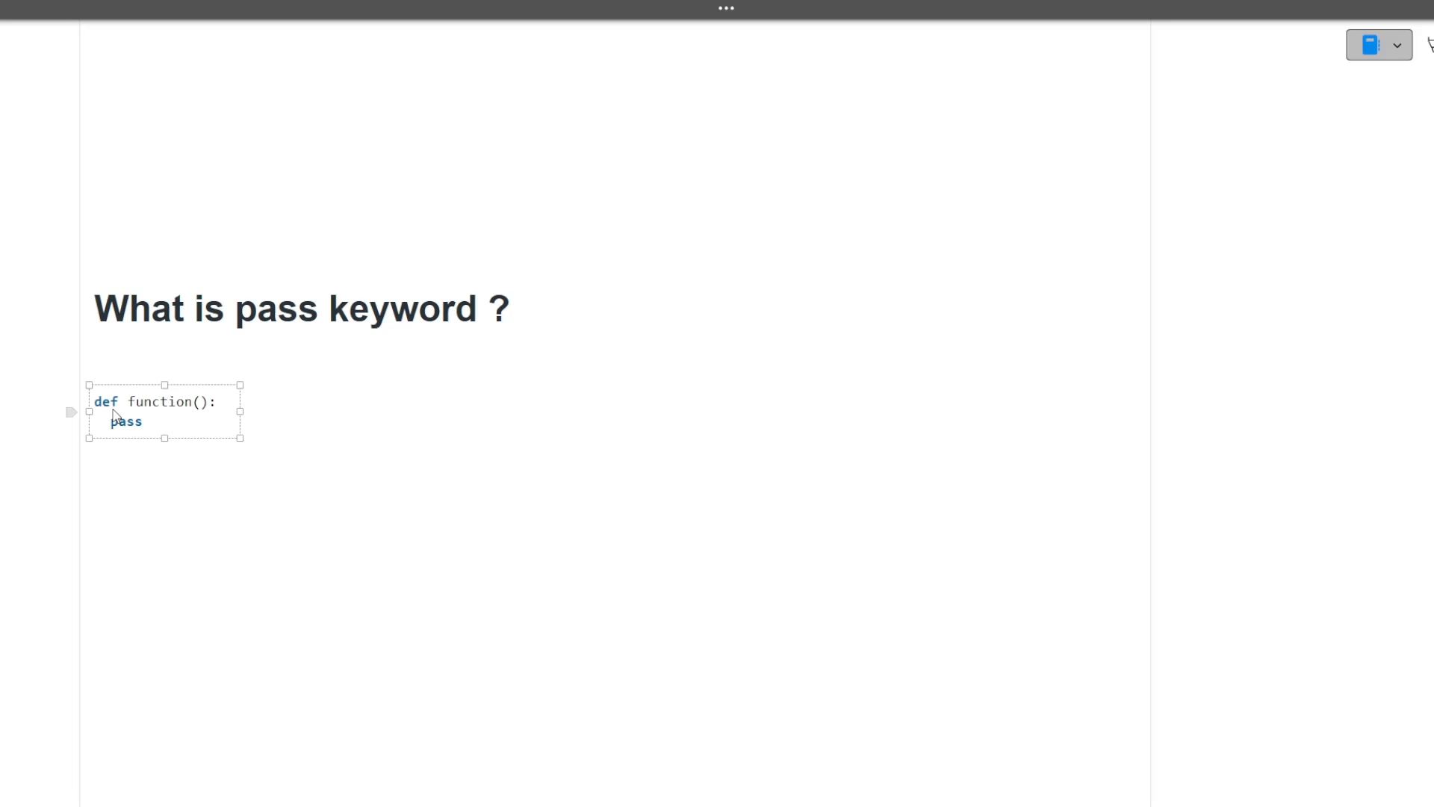
scroll(down, 3)
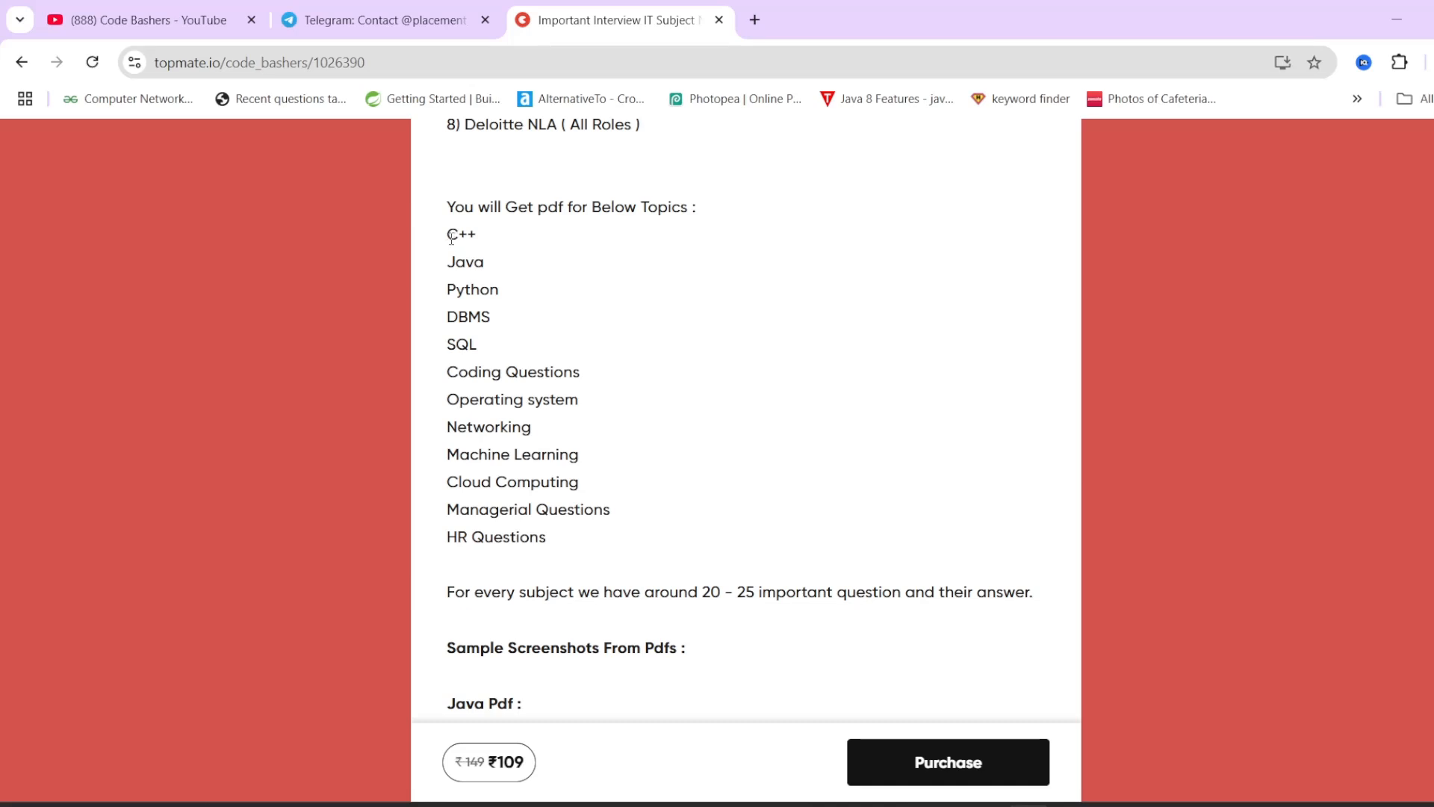
mouse_move(488, 252)
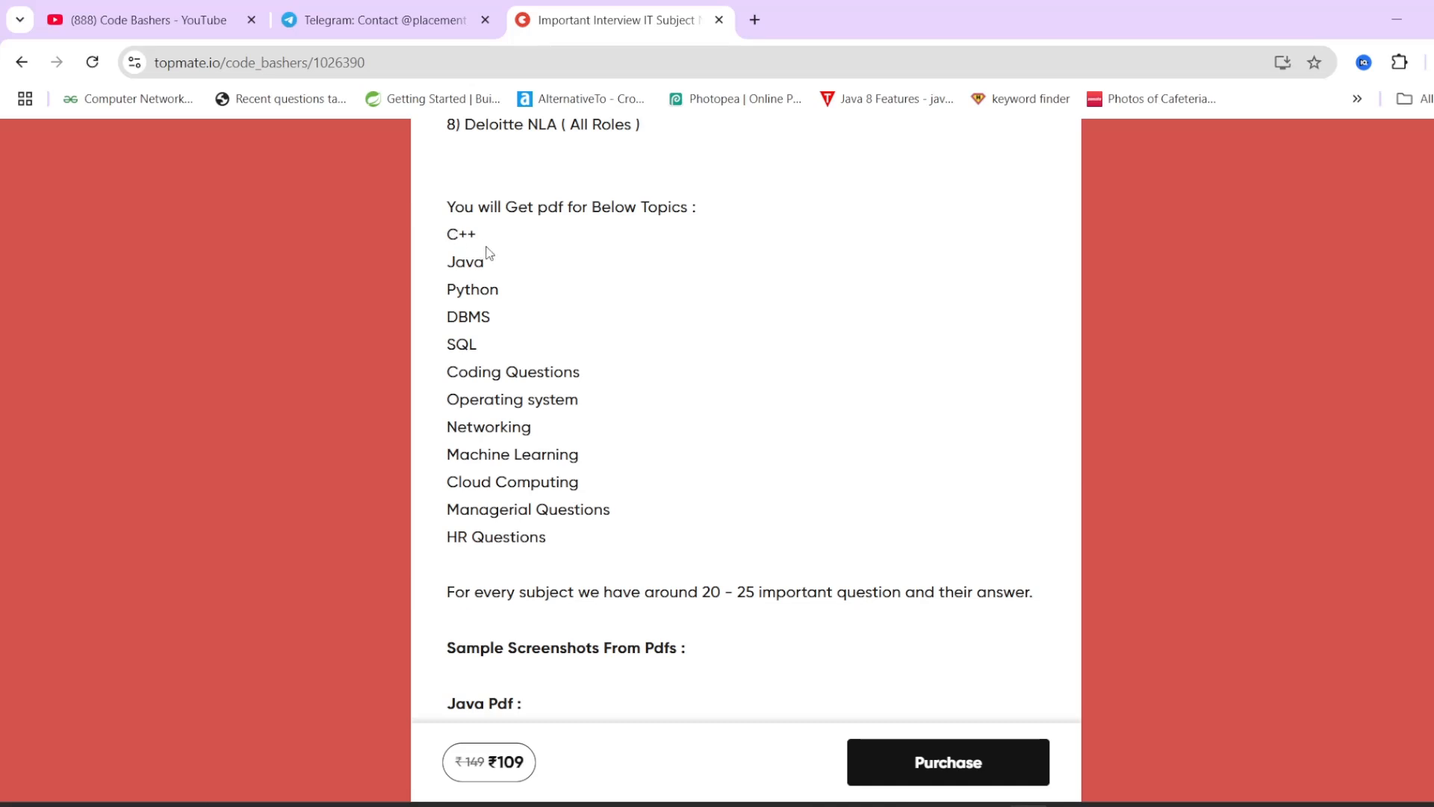
mouse_move(476, 284)
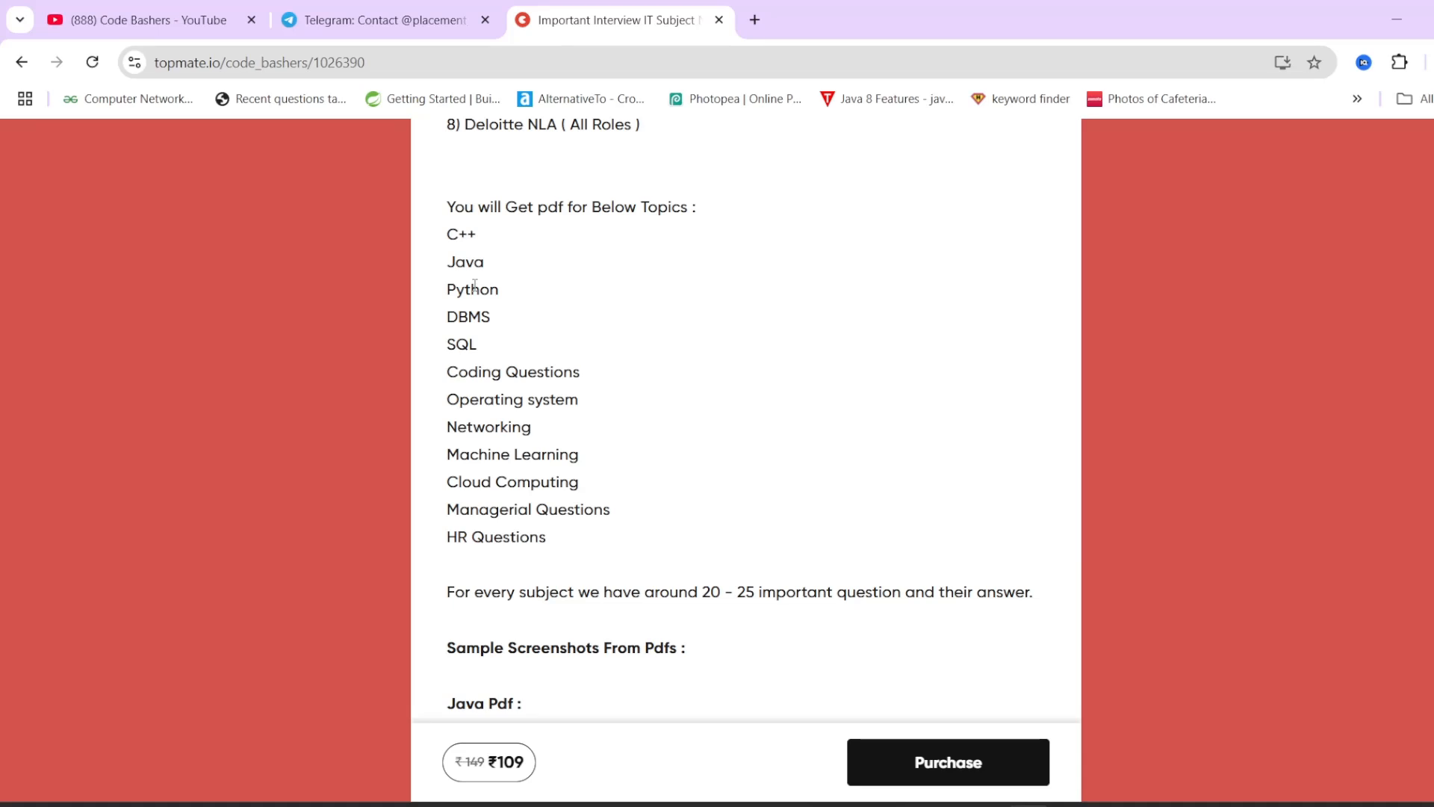
- Show the placement_batch_2025 Telegram group page in Chrome
double_click(473, 288)
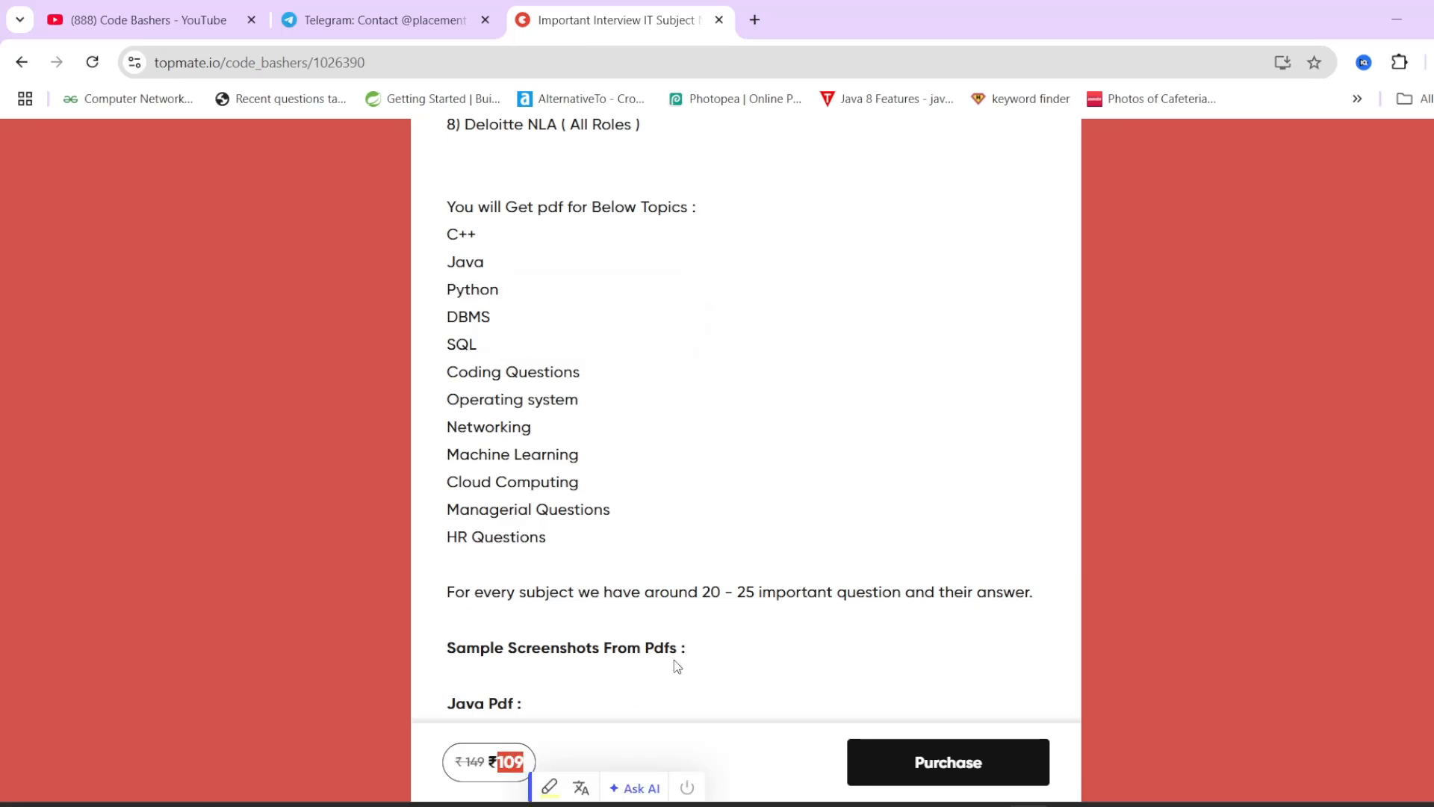
mouse_move(693, 643)
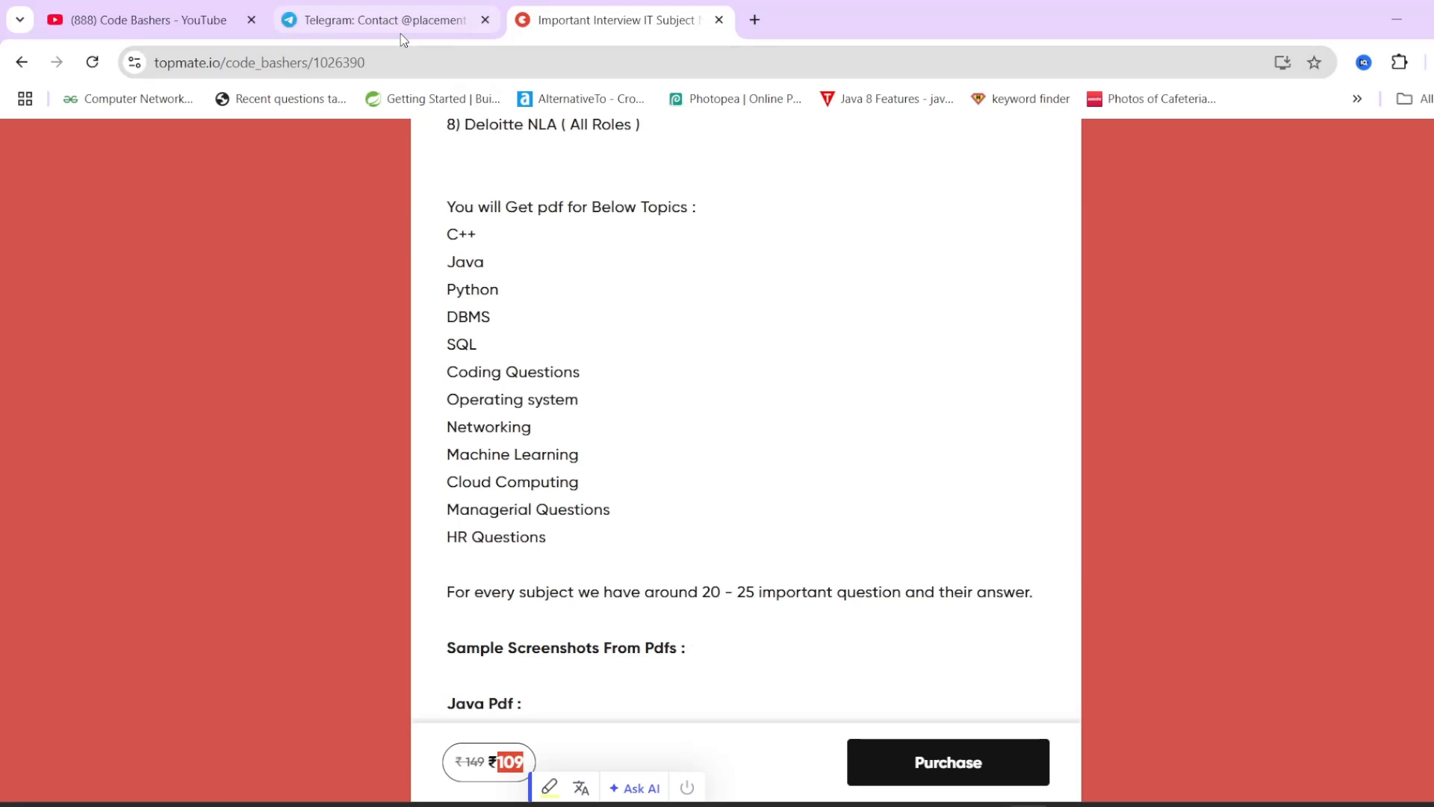
click(384, 19)
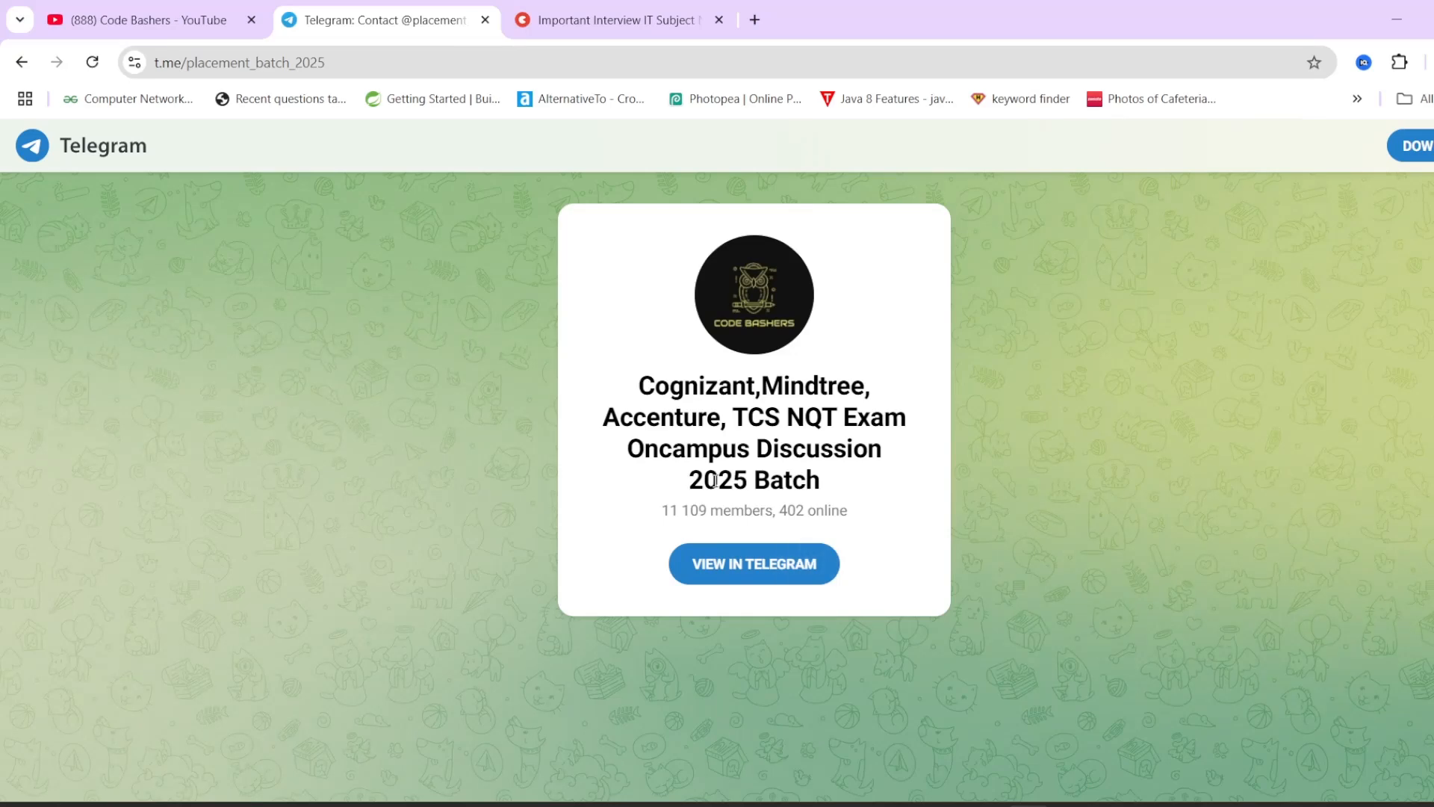